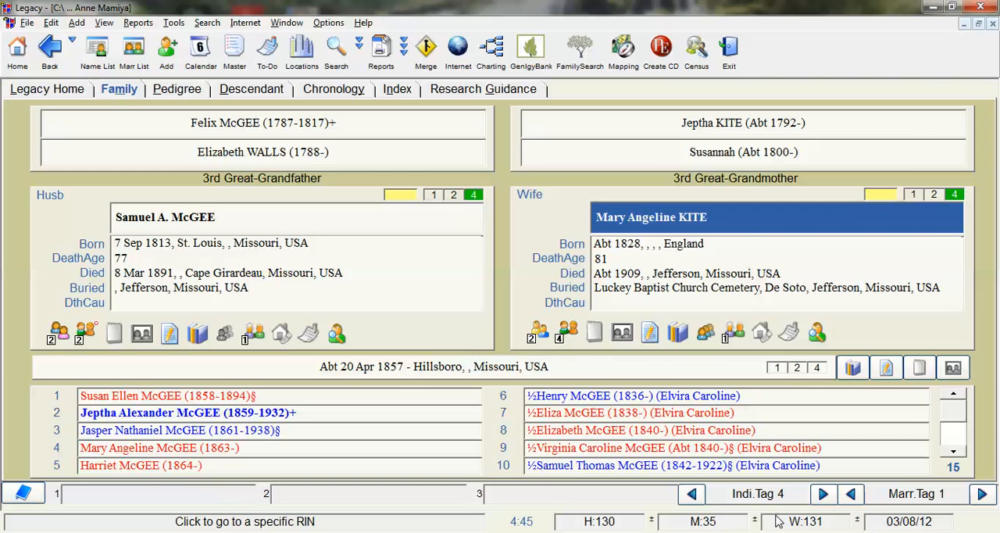
pyautogui.moveTo(711, 266)
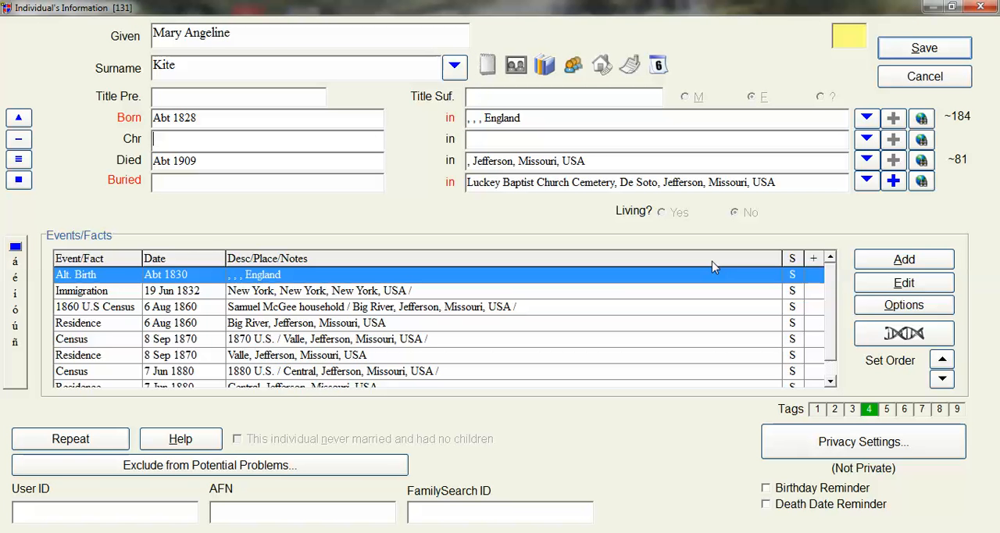
pyautogui.moveTo(105, 356)
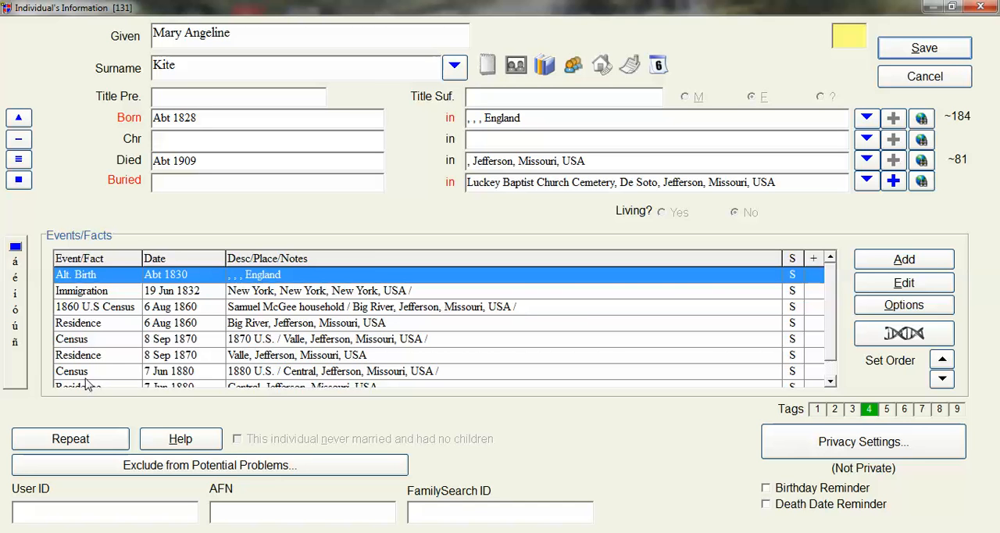
pyautogui.moveTo(107, 356)
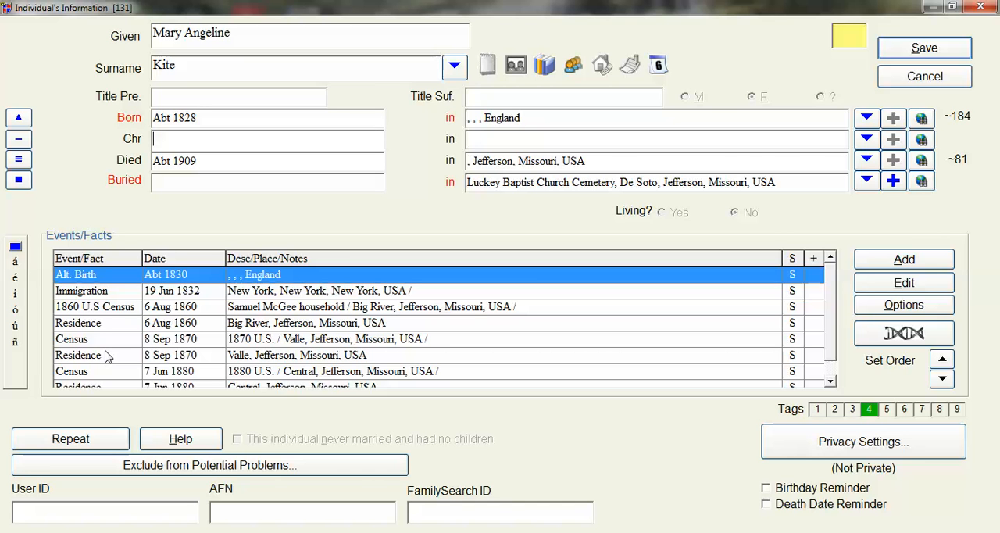
pyautogui.moveTo(192, 355)
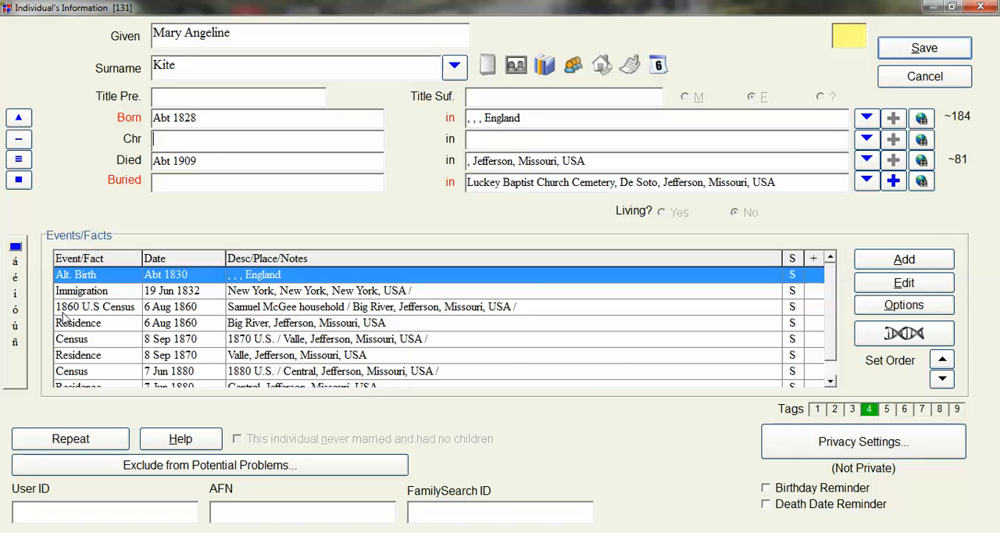
pyautogui.moveTo(93, 320)
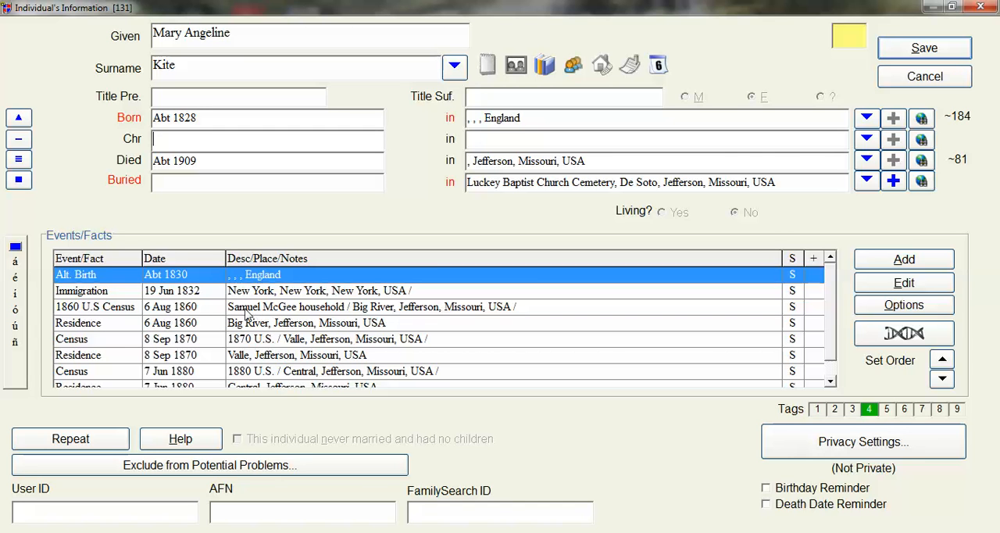
pyautogui.moveTo(287, 319)
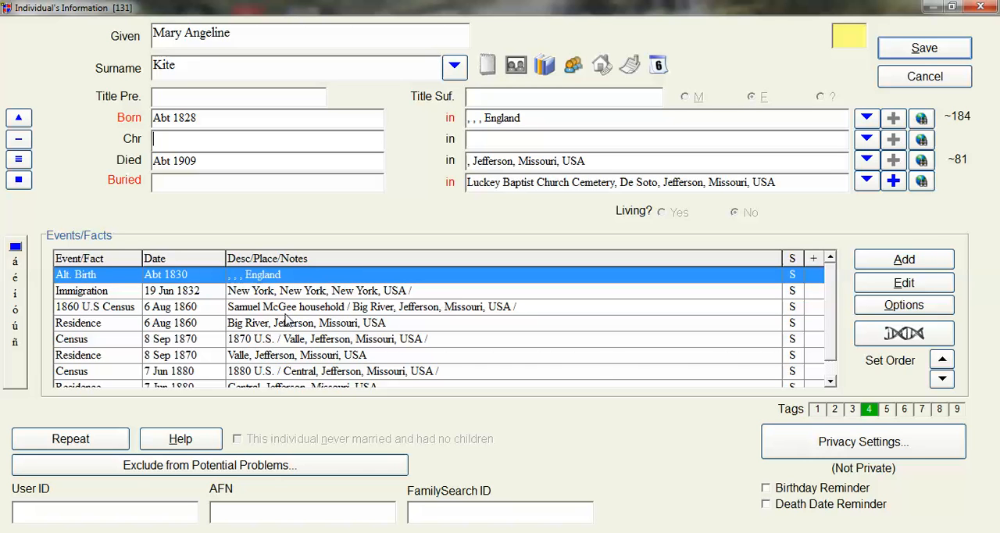
pyautogui.moveTo(368, 312)
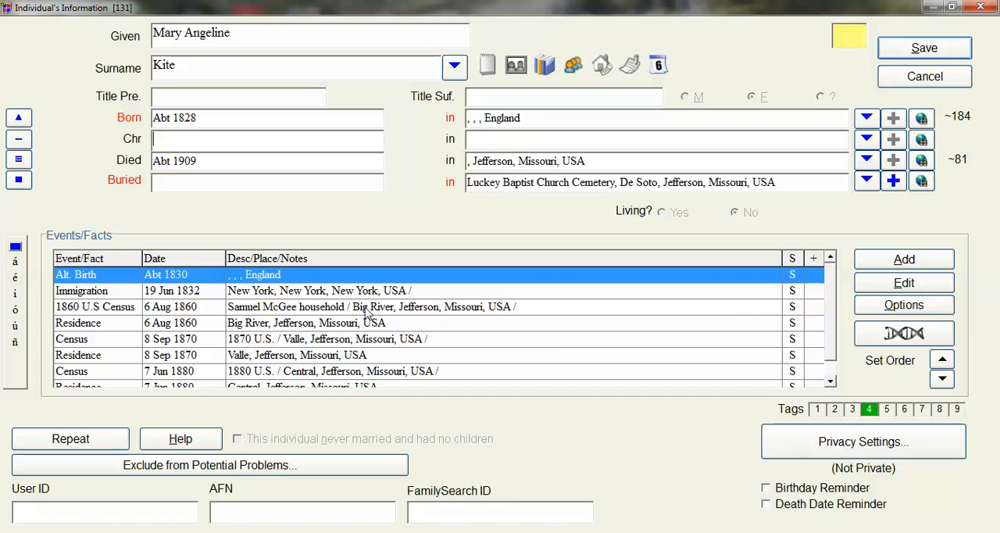
pyautogui.moveTo(440, 308)
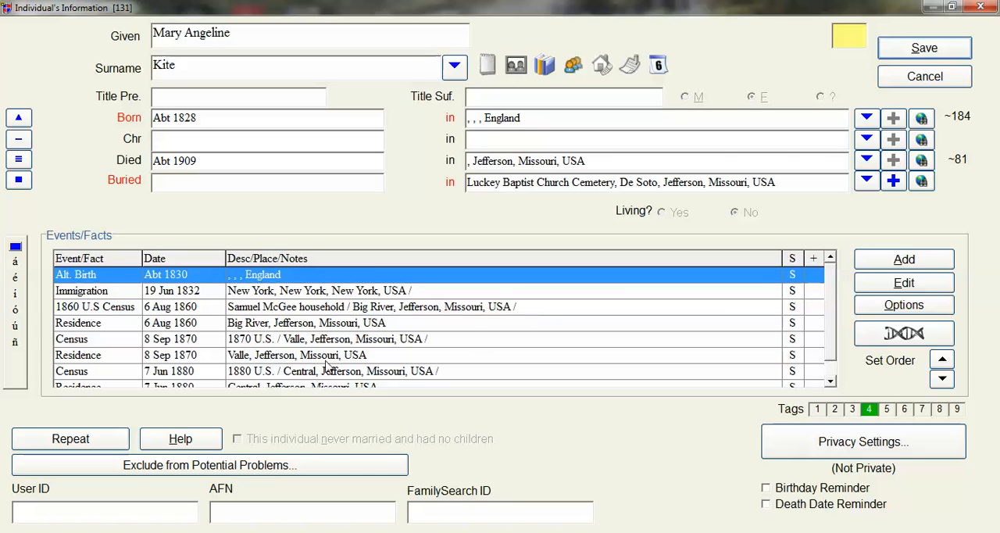
pyautogui.moveTo(121, 353)
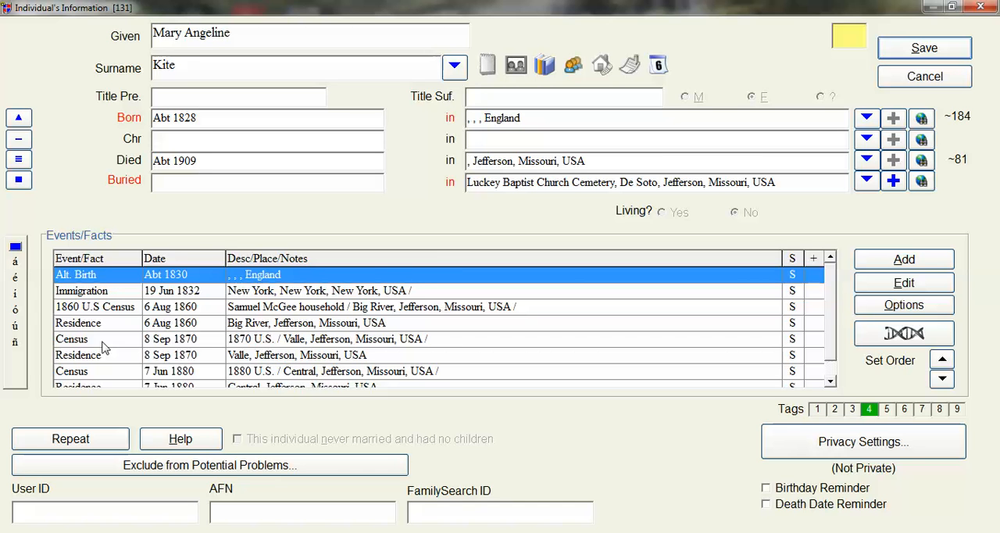
pyautogui.moveTo(167, 350)
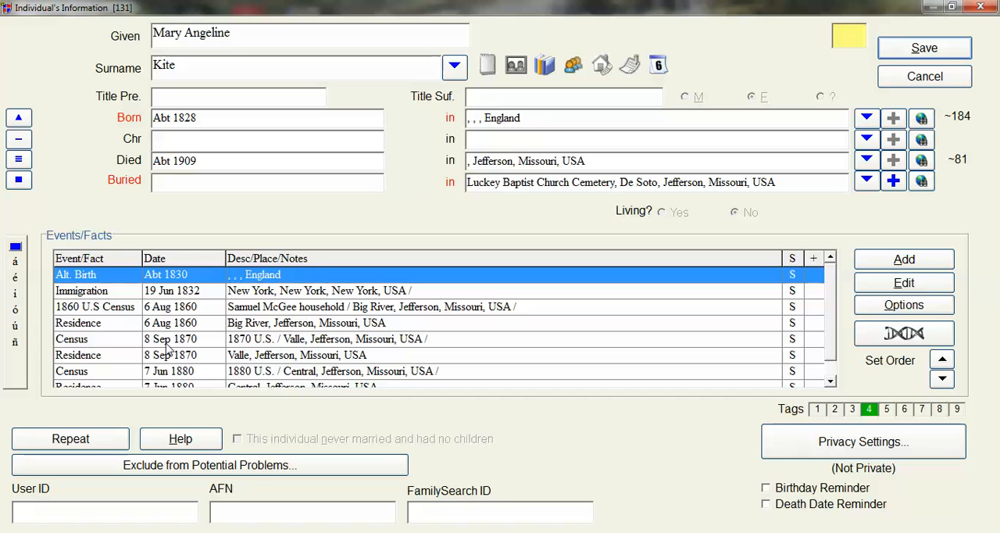
pyautogui.moveTo(246, 349)
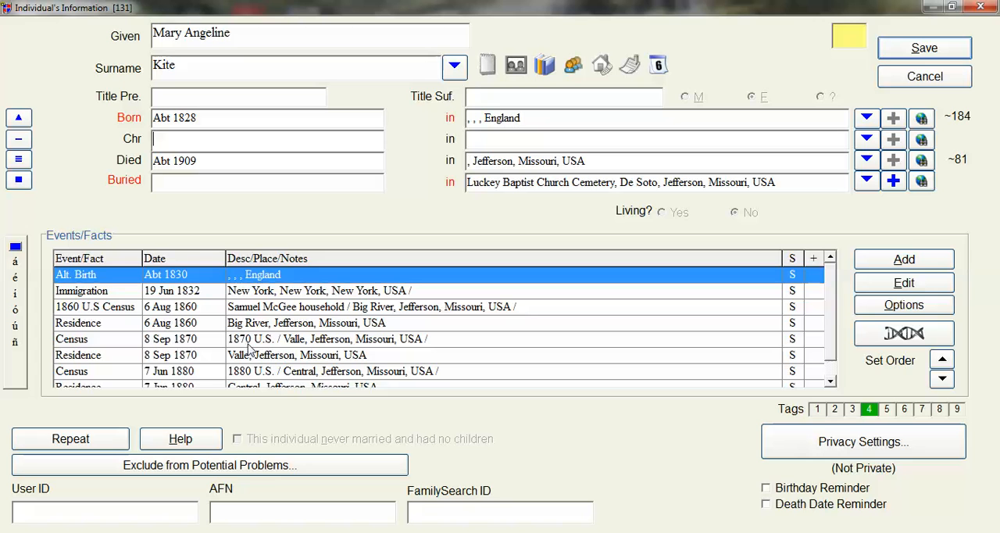
pyautogui.moveTo(297, 344)
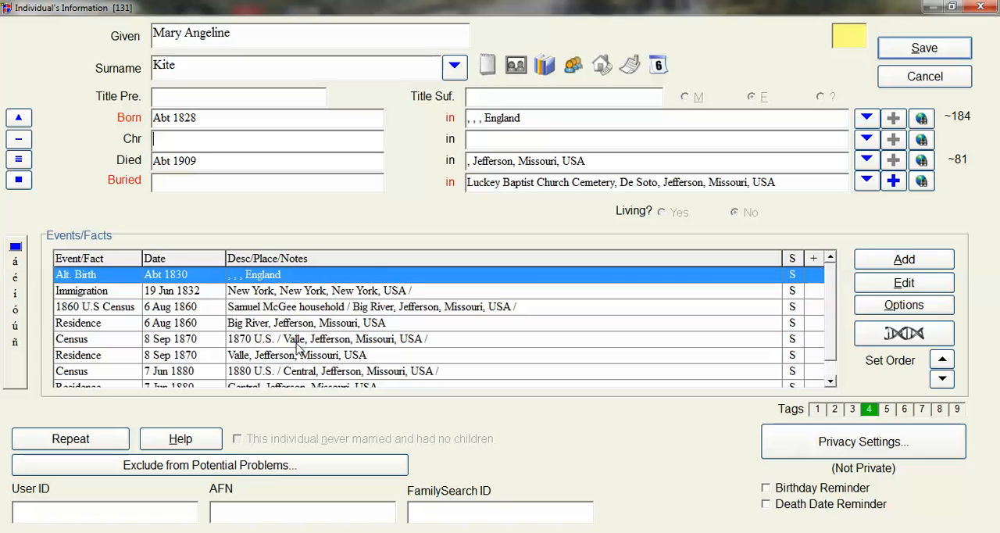
pyautogui.moveTo(398, 368)
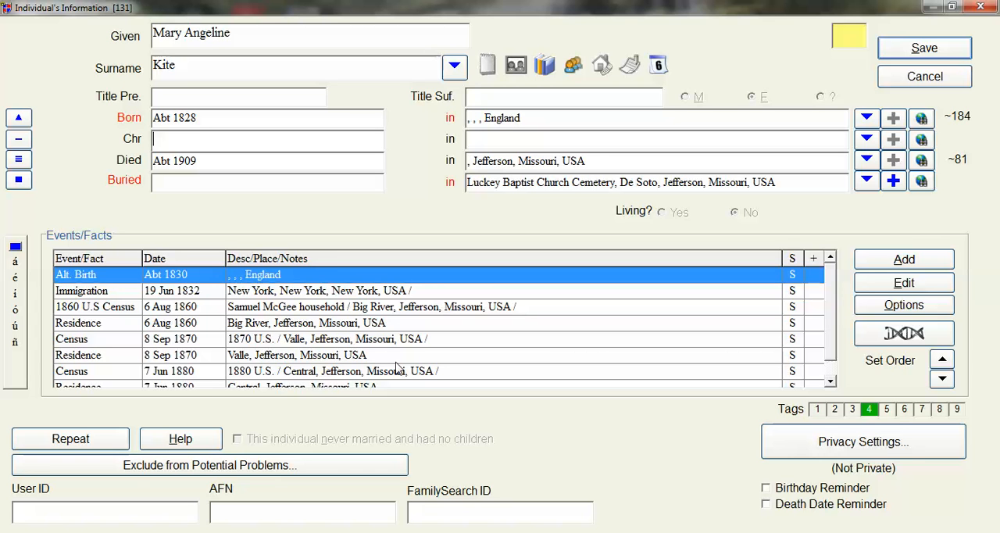
pyautogui.moveTo(73, 315)
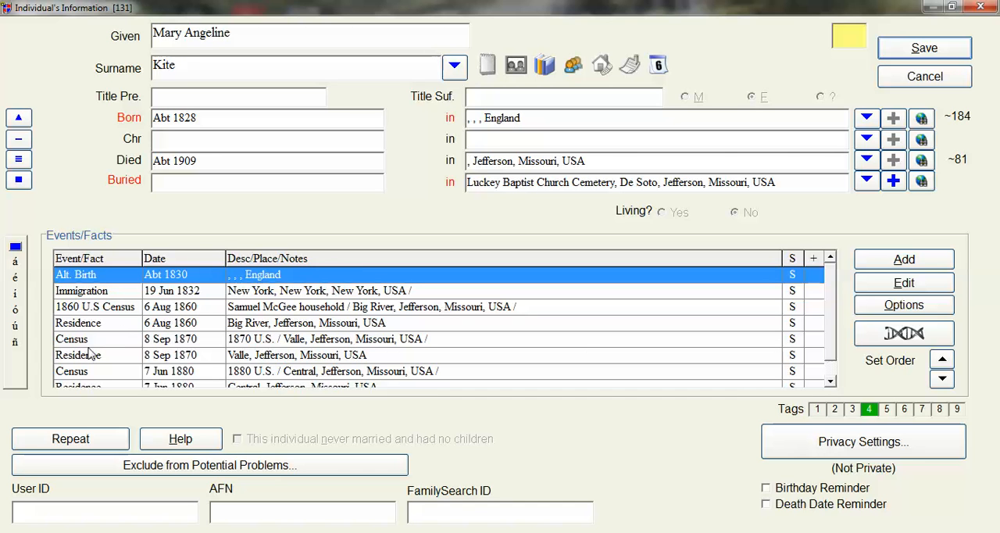
pyautogui.moveTo(111, 328)
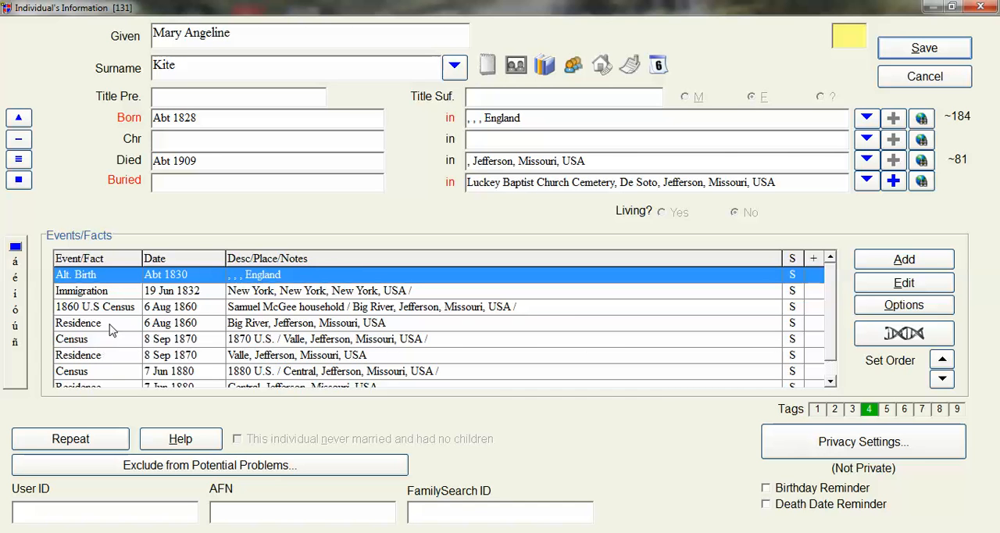
pyautogui.moveTo(116, 314)
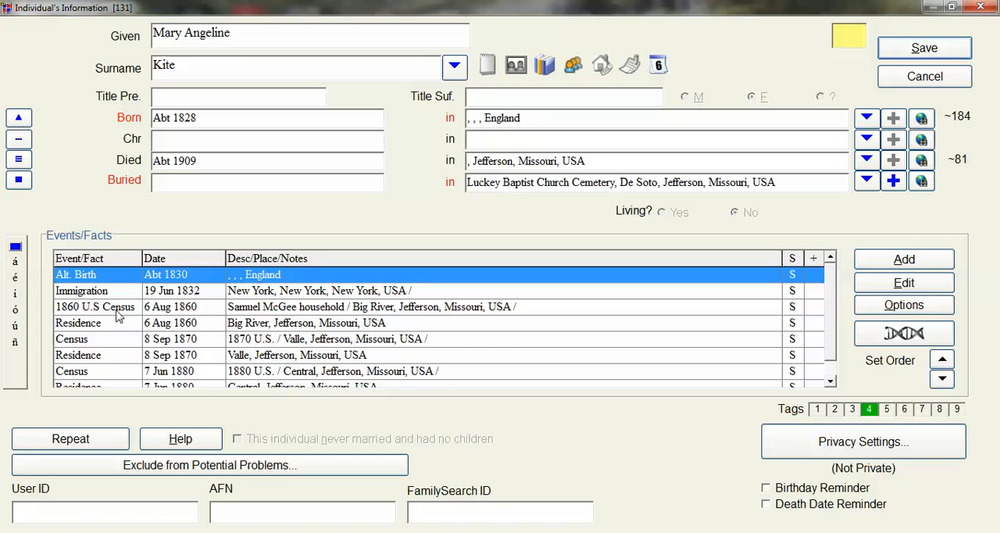
pyautogui.moveTo(110, 339)
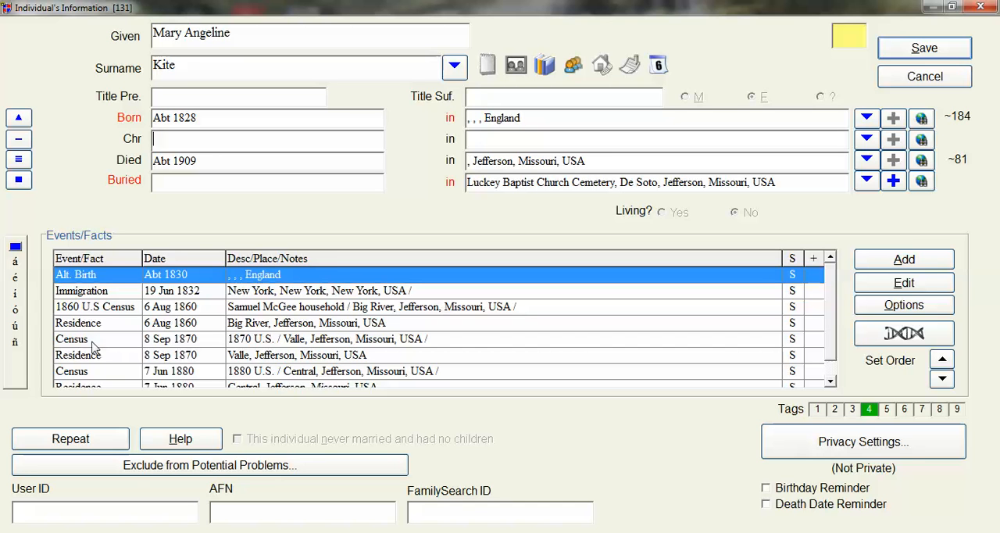
pyautogui.moveTo(134, 349)
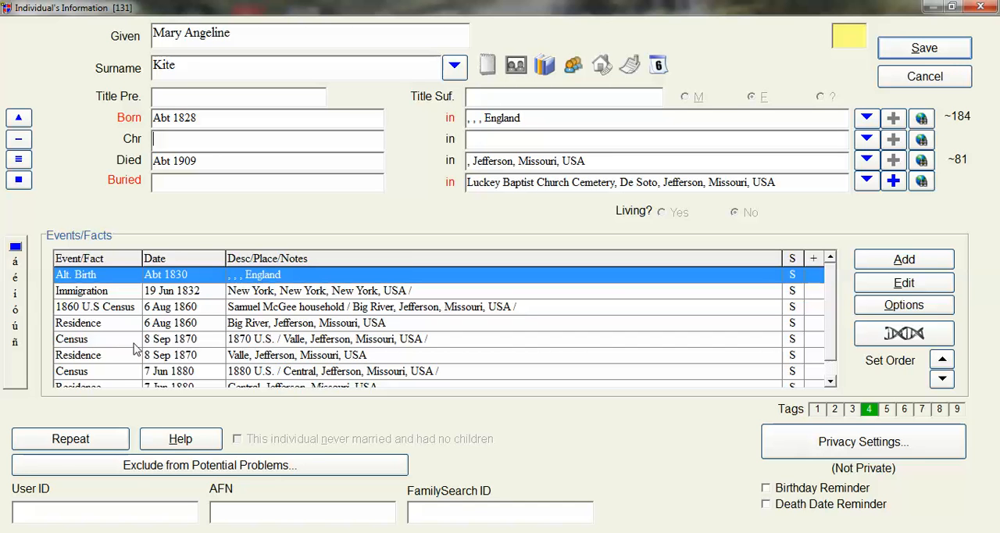
pyautogui.moveTo(182, 346)
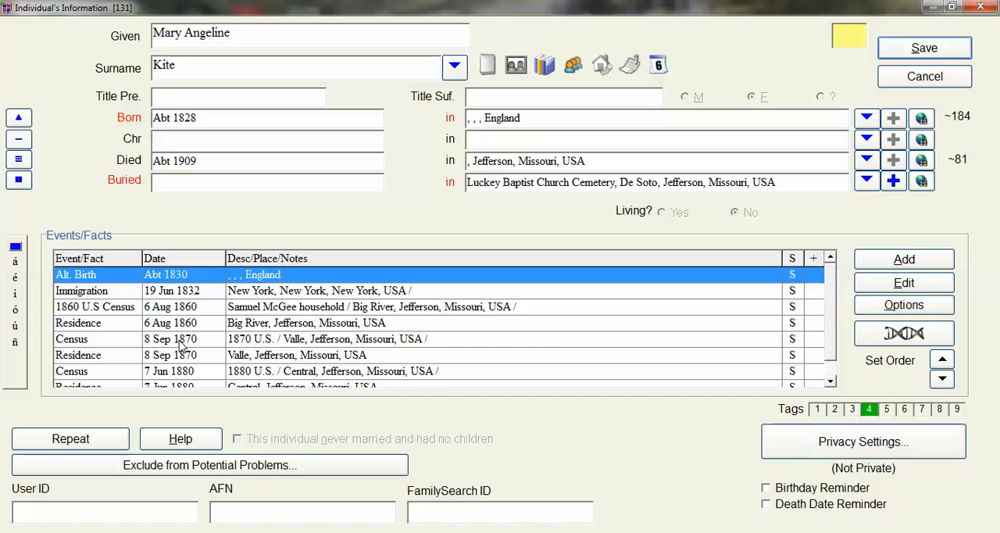
pyautogui.moveTo(102, 375)
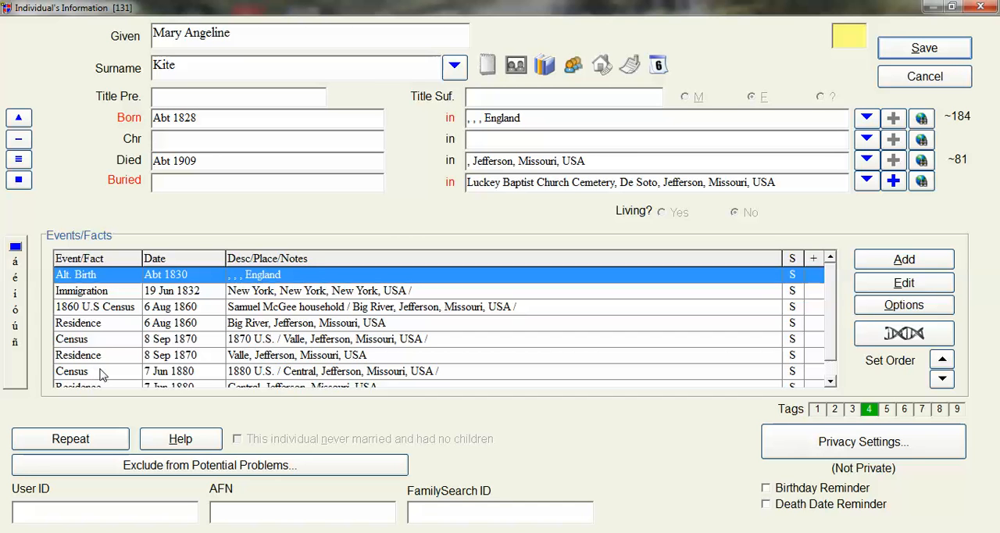
pyautogui.moveTo(181, 380)
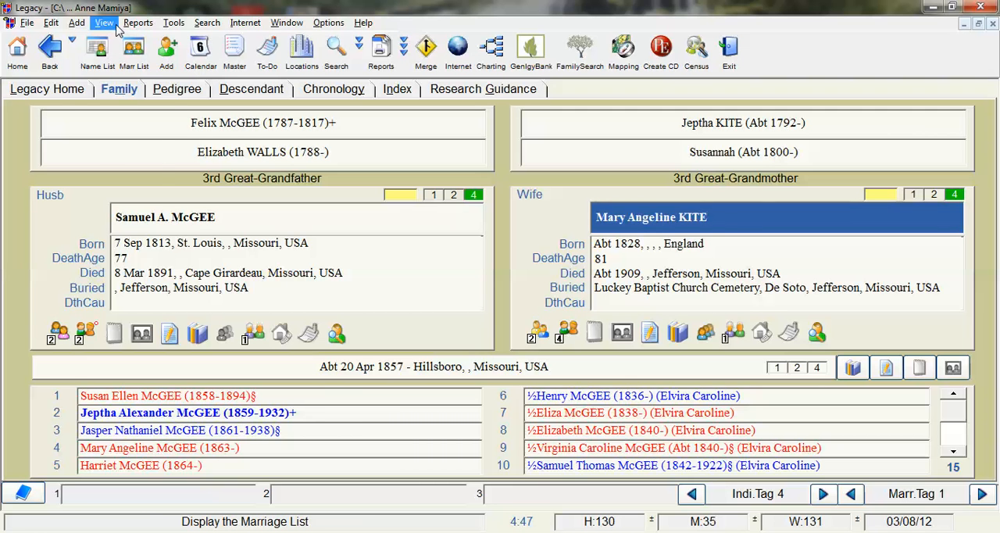
# Open the Master Event Definition List from View > Master Lists
pyautogui.click(104, 22)
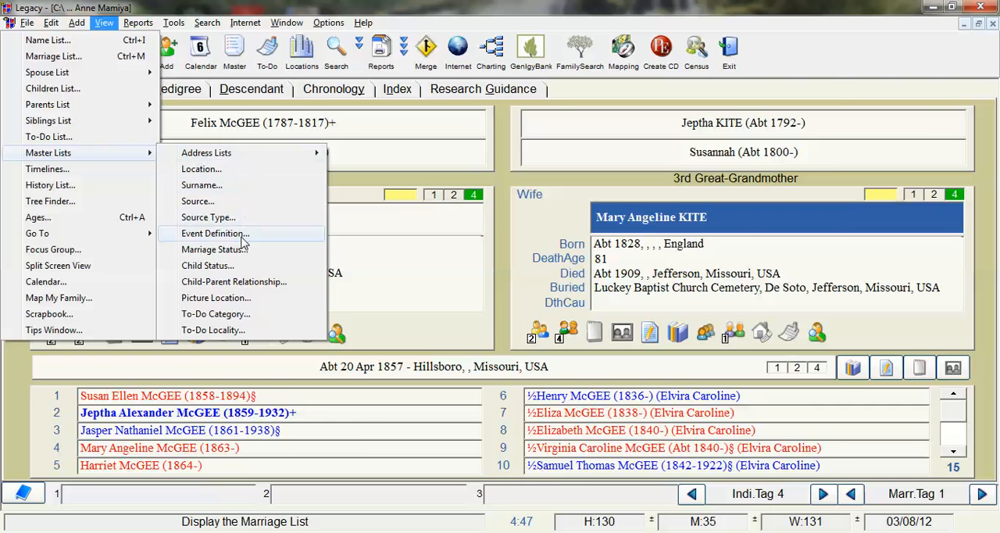
pyautogui.click(215, 234)
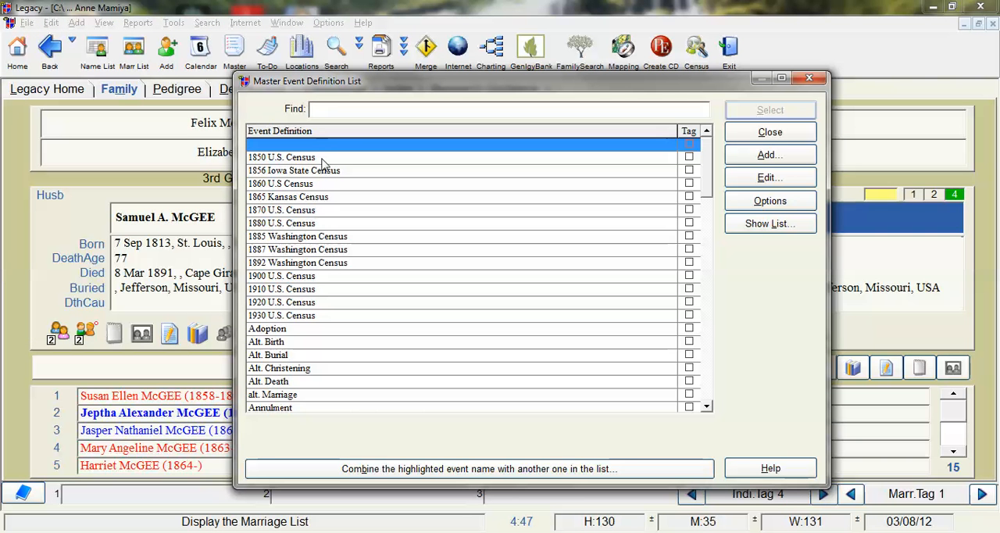
pyautogui.moveTo(296, 207)
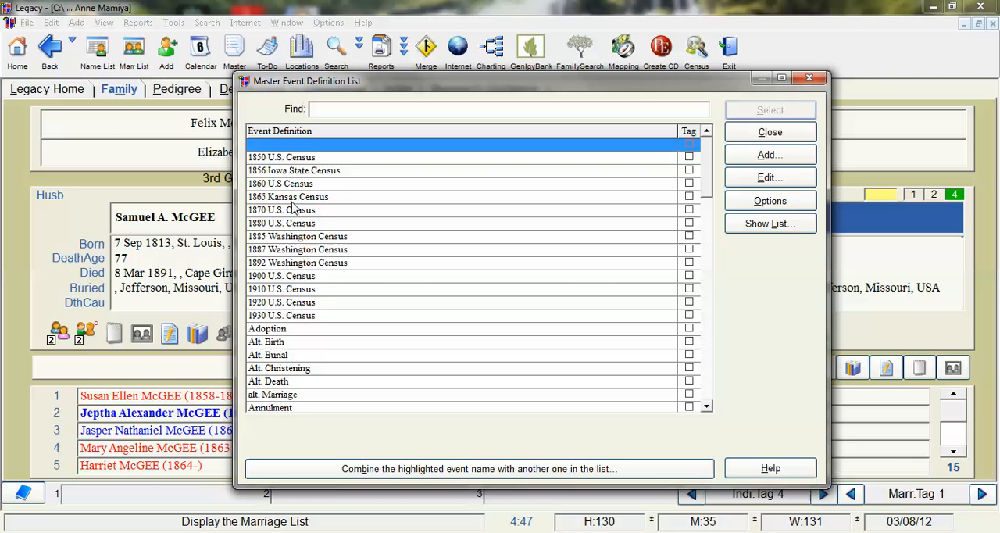
pyautogui.moveTo(292, 317)
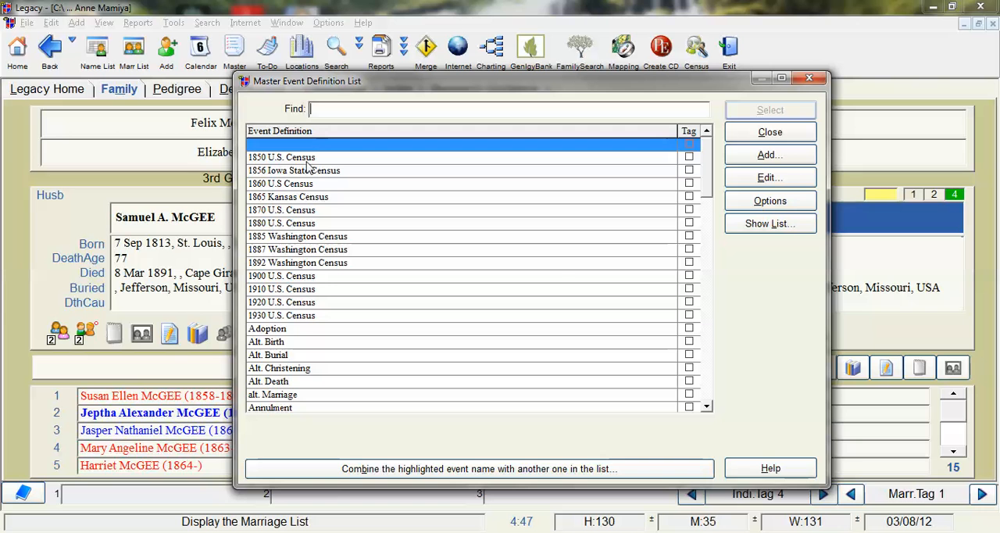
pyautogui.moveTo(301, 184)
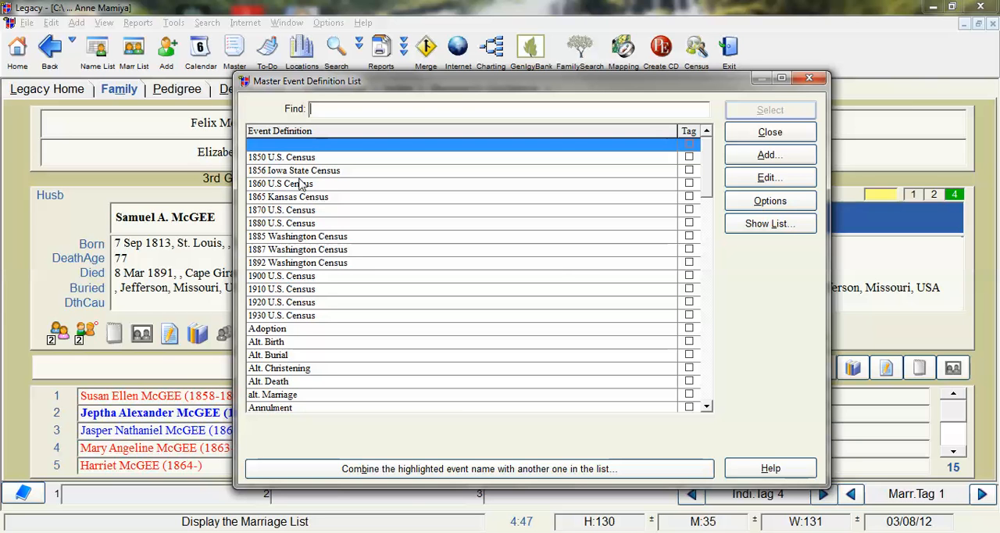
pyautogui.moveTo(316, 215)
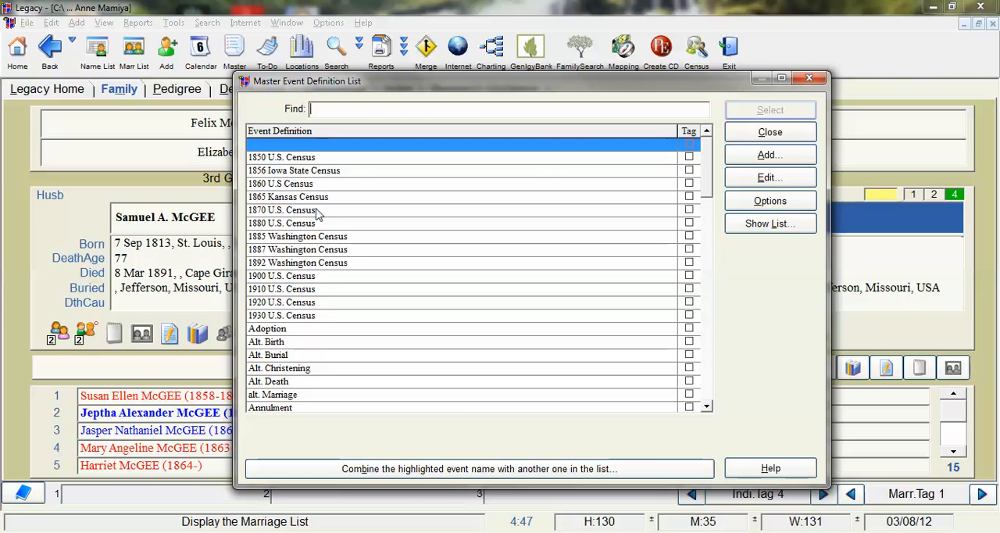
pyautogui.moveTo(361, 326)
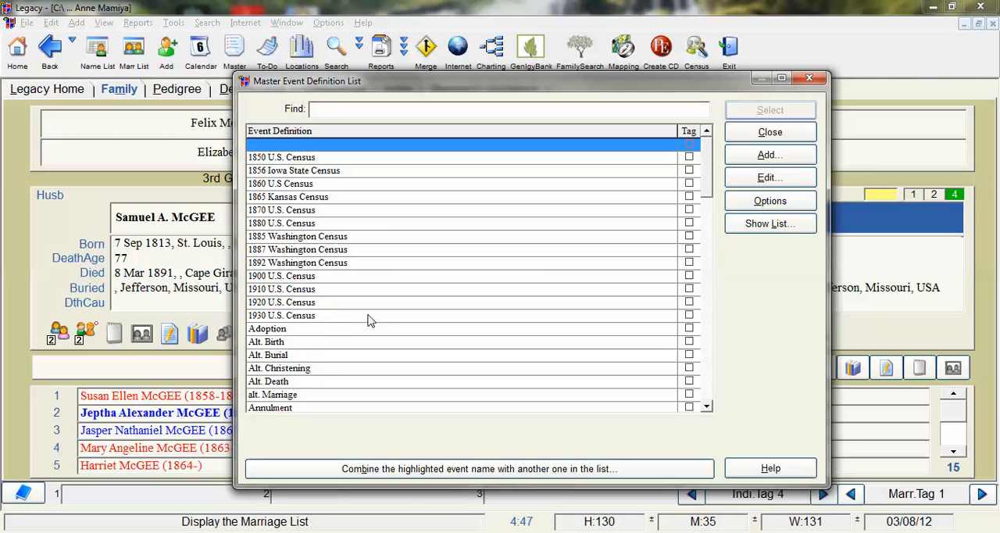
pyautogui.moveTo(709, 169)
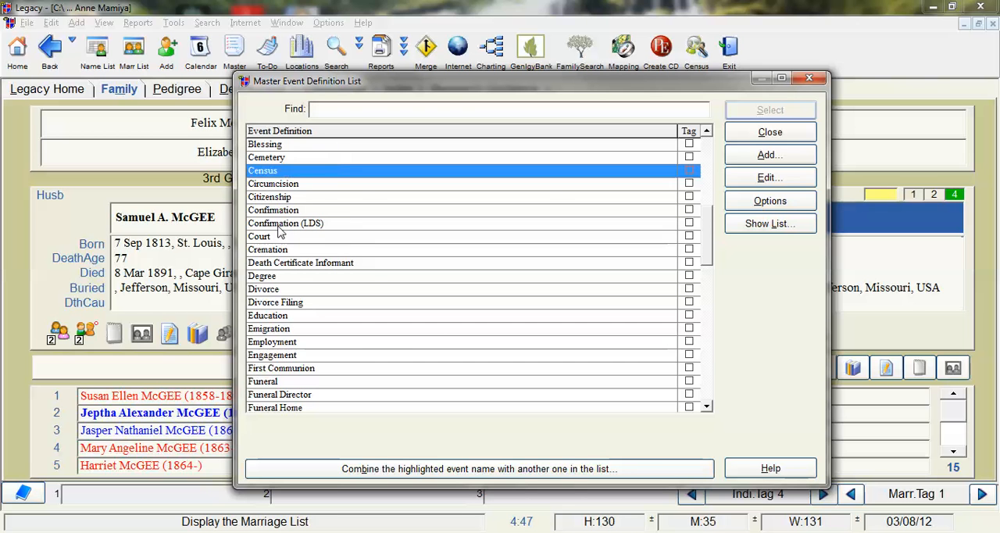
pyautogui.moveTo(674, 251)
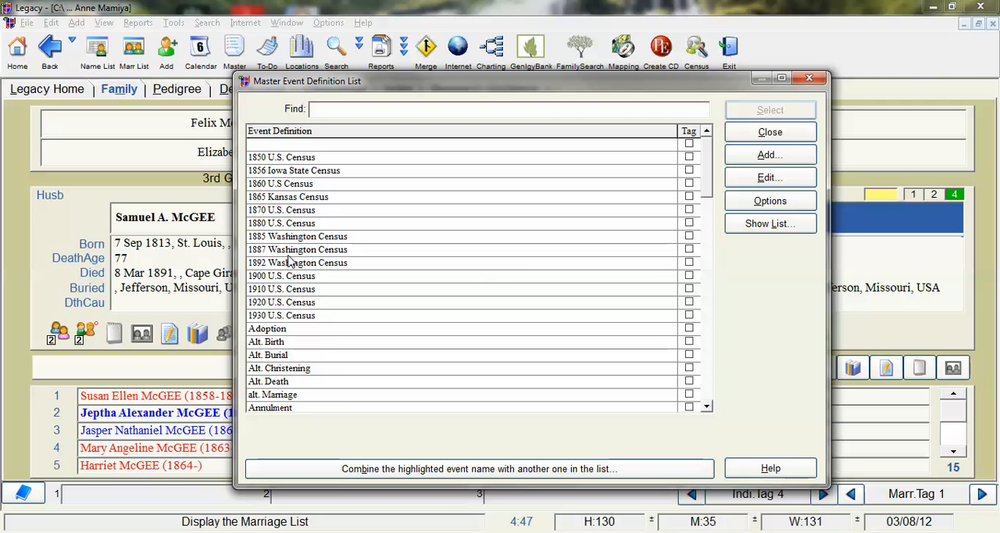
pyautogui.moveTo(290, 262)
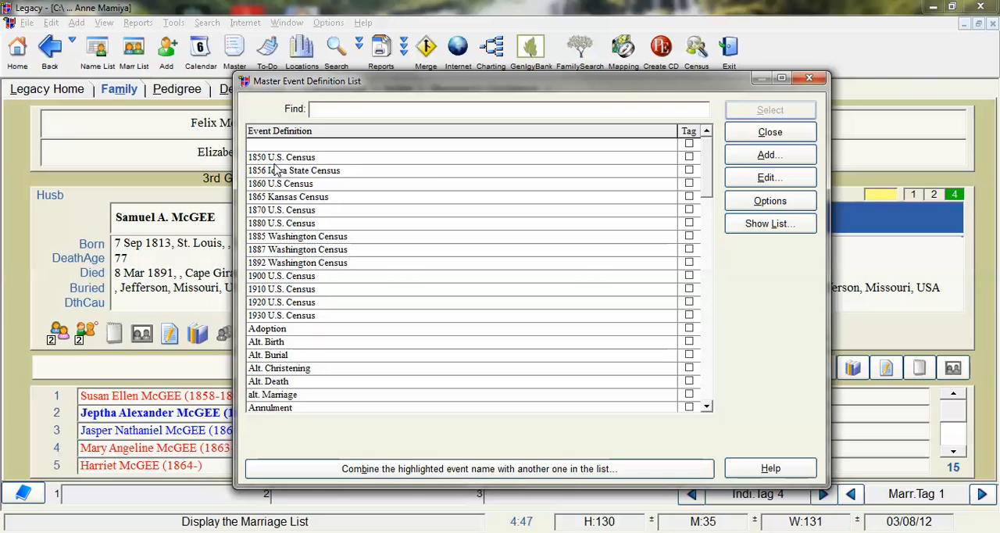
pyautogui.moveTo(269, 170)
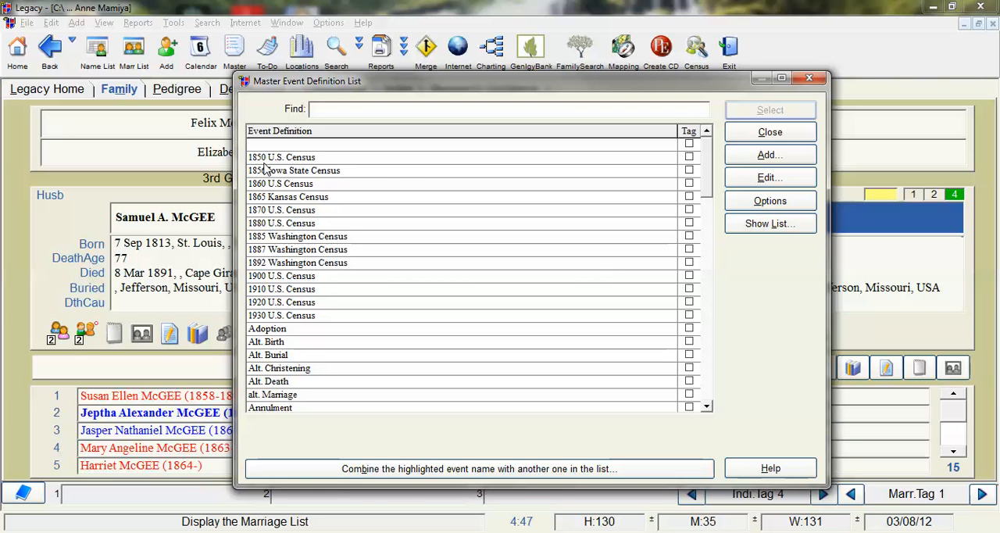
pyautogui.moveTo(364, 215)
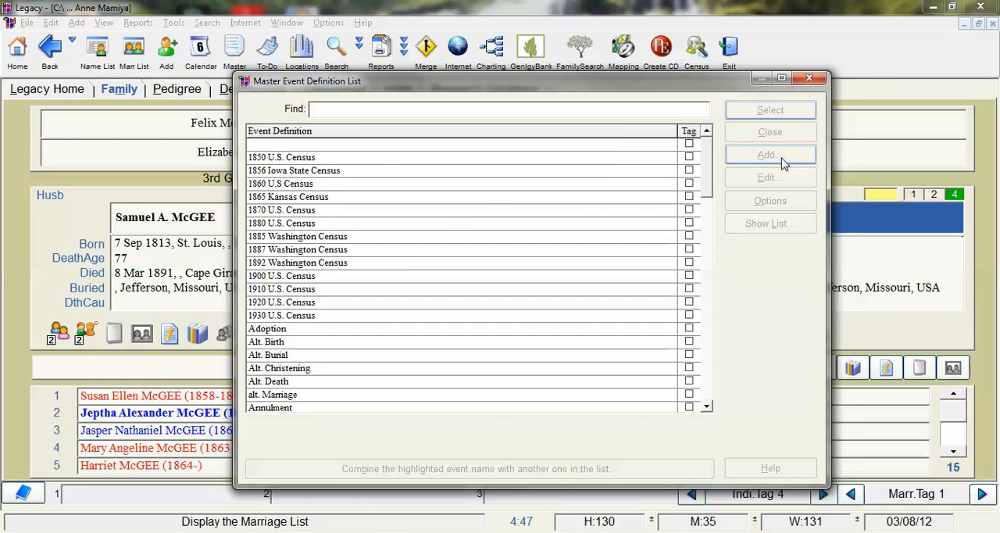
# Add a new event definition named '1840 U.S. Census'
pyautogui.click(769, 154)
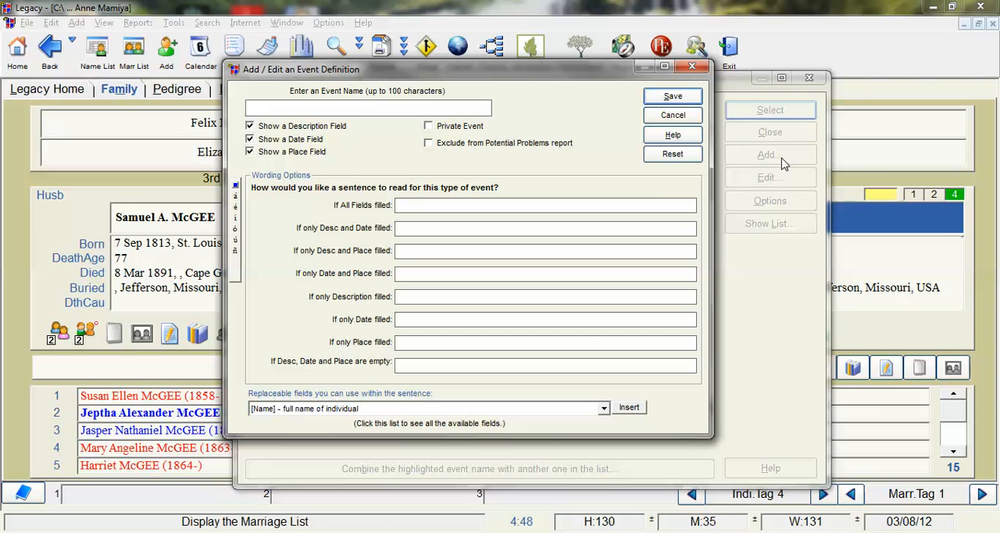
pyautogui.write('1840 U.S. Census')
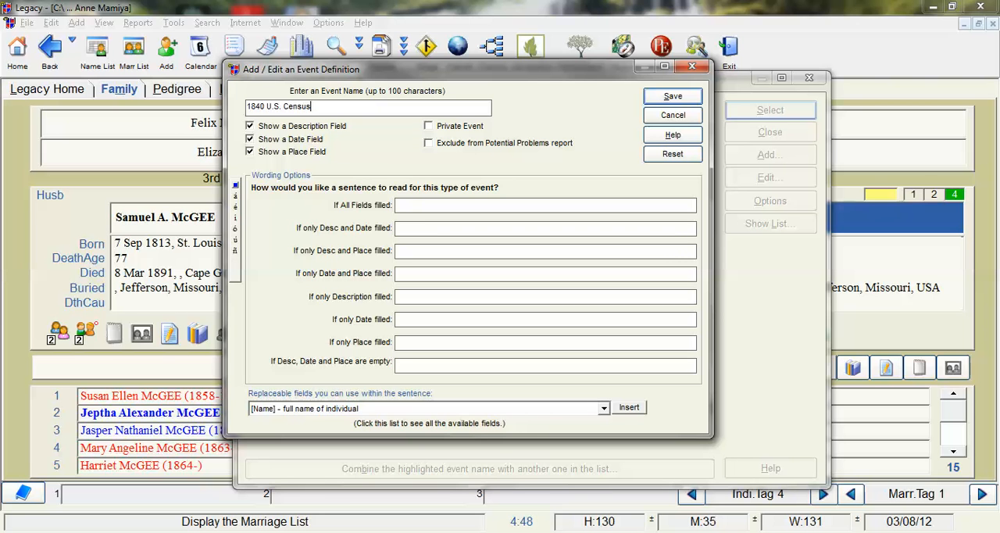
pyautogui.moveTo(464, 57)
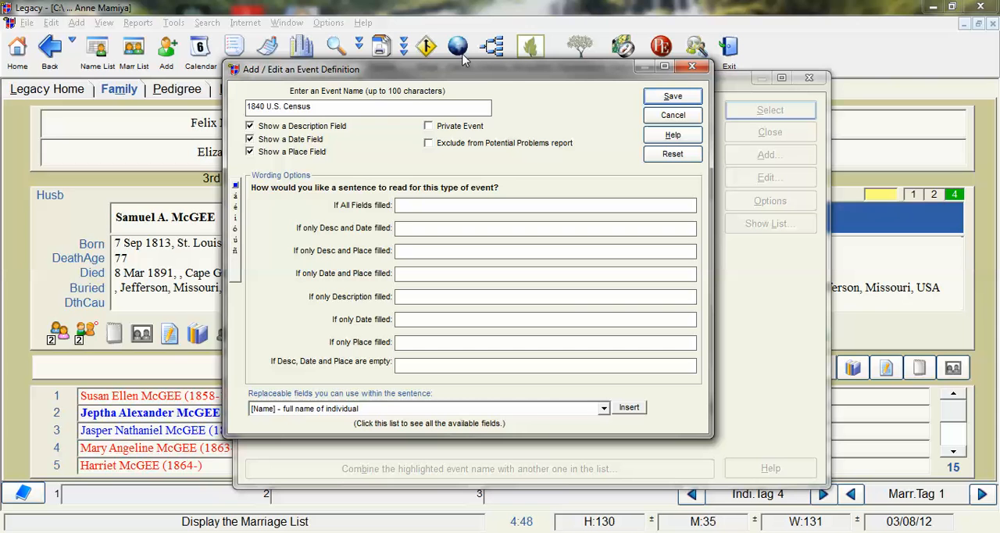
pyautogui.moveTo(324, 150)
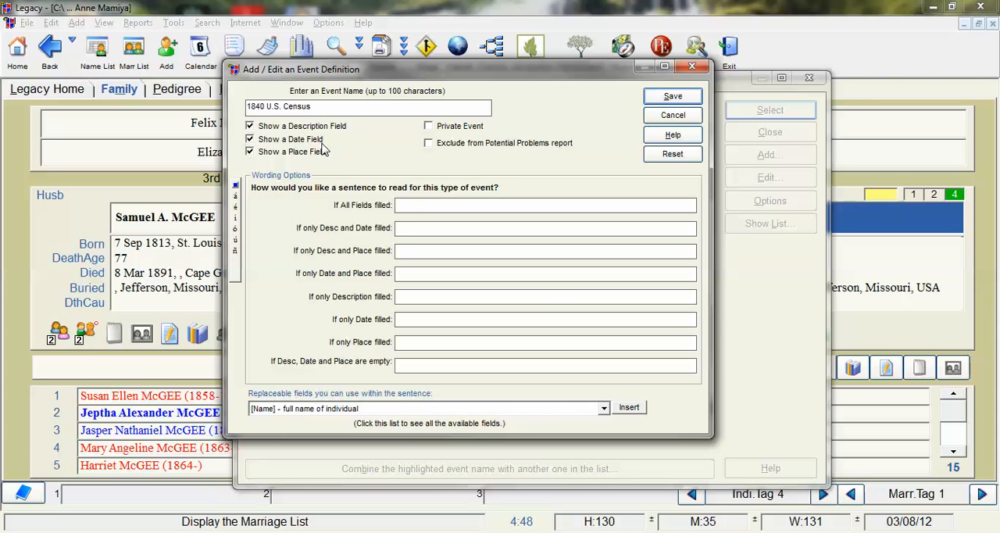
pyautogui.moveTo(291, 170)
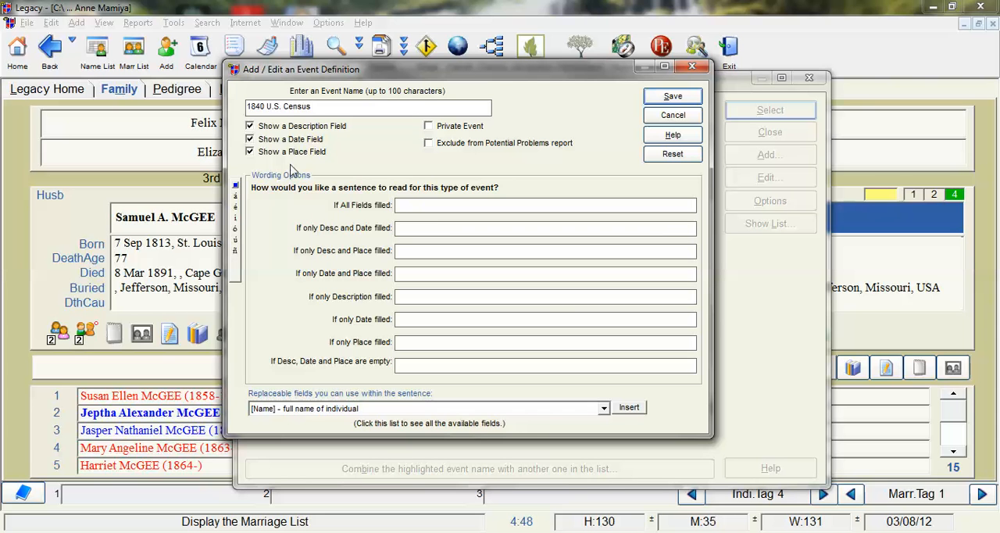
# Save the 1840 U.S. Census definition and scroll the master list toward Census
pyautogui.click(673, 115)
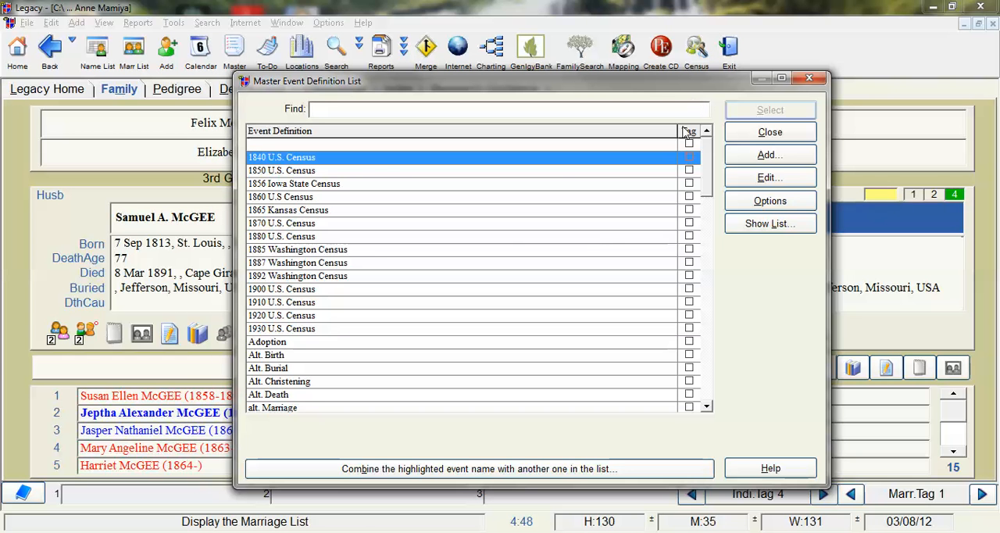
pyautogui.moveTo(371, 252)
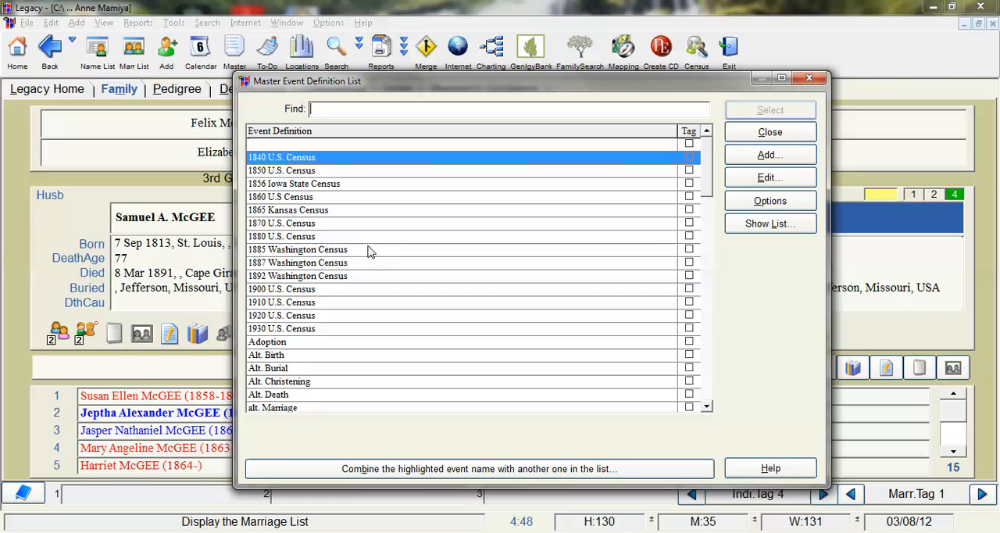
pyautogui.moveTo(318, 207)
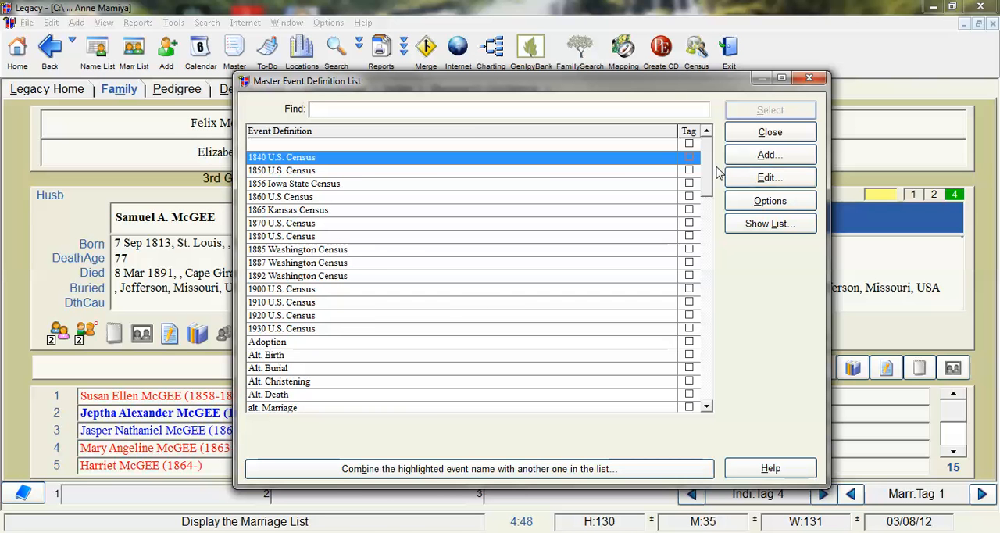
pyautogui.moveTo(716, 303)
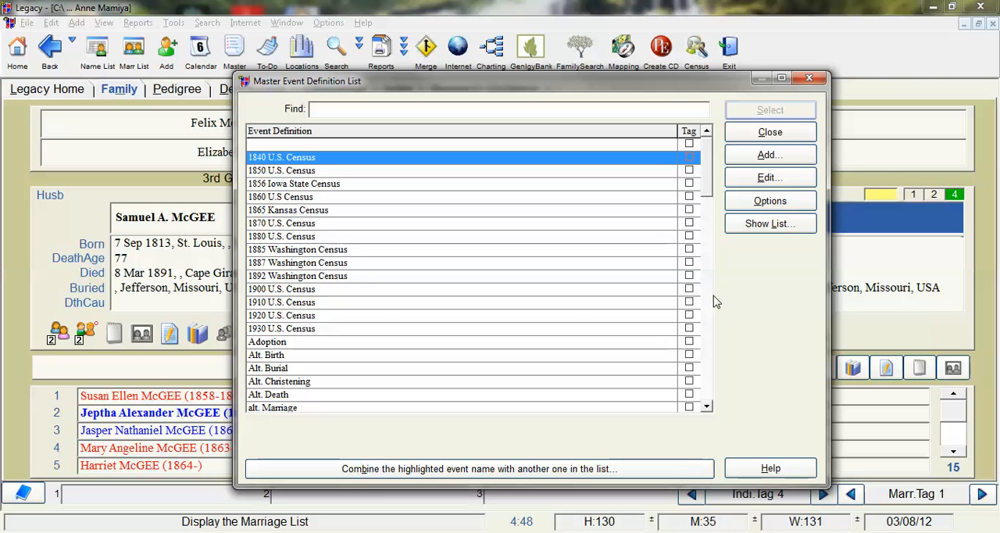
pyautogui.moveTo(711, 311)
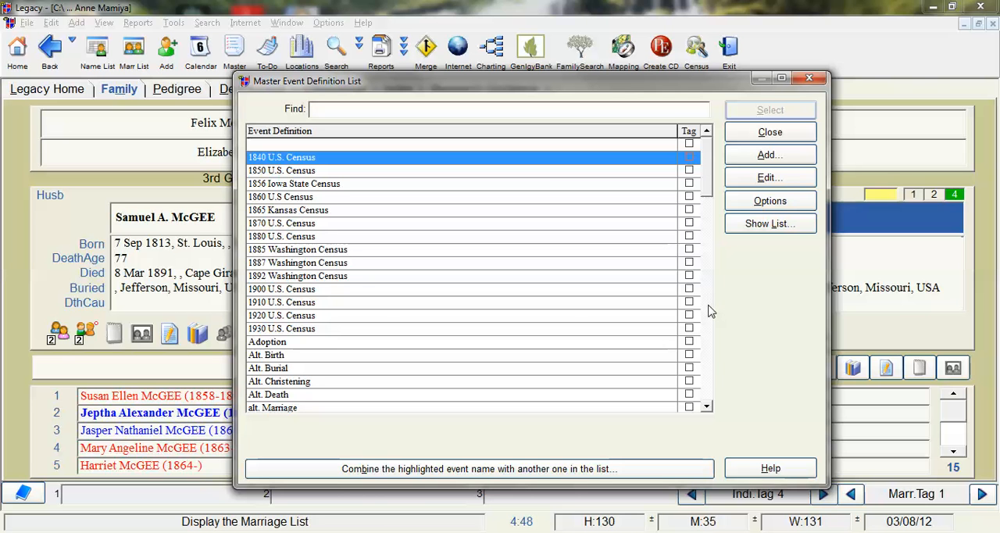
pyautogui.click(706, 407)
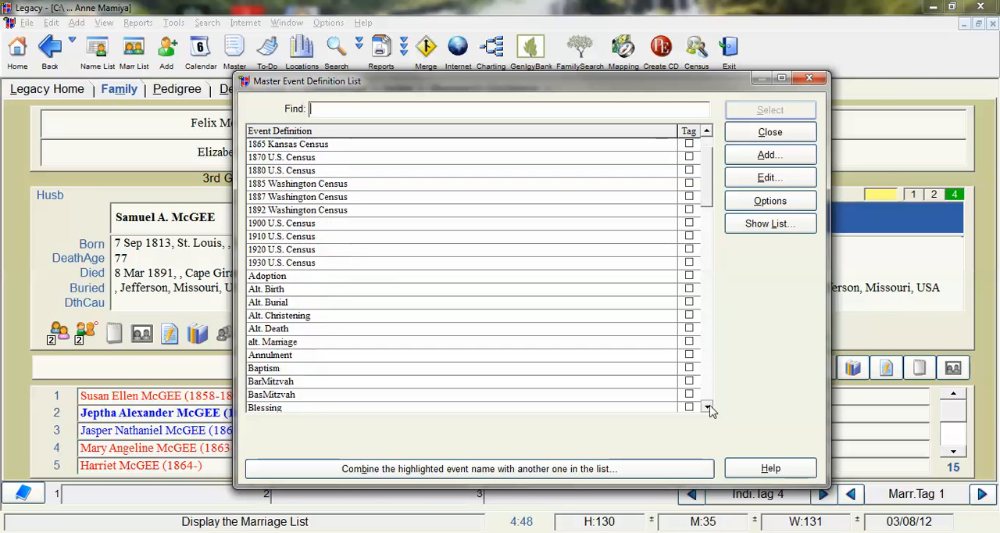
pyautogui.click(707, 407)
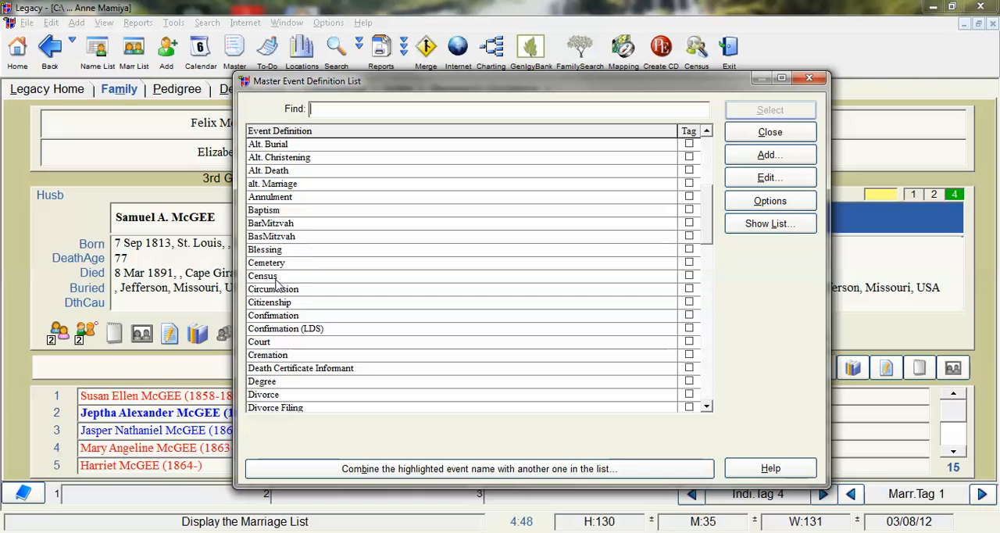
# Select the generic Census entry in the Master Event Definition List
pyautogui.click(264, 276)
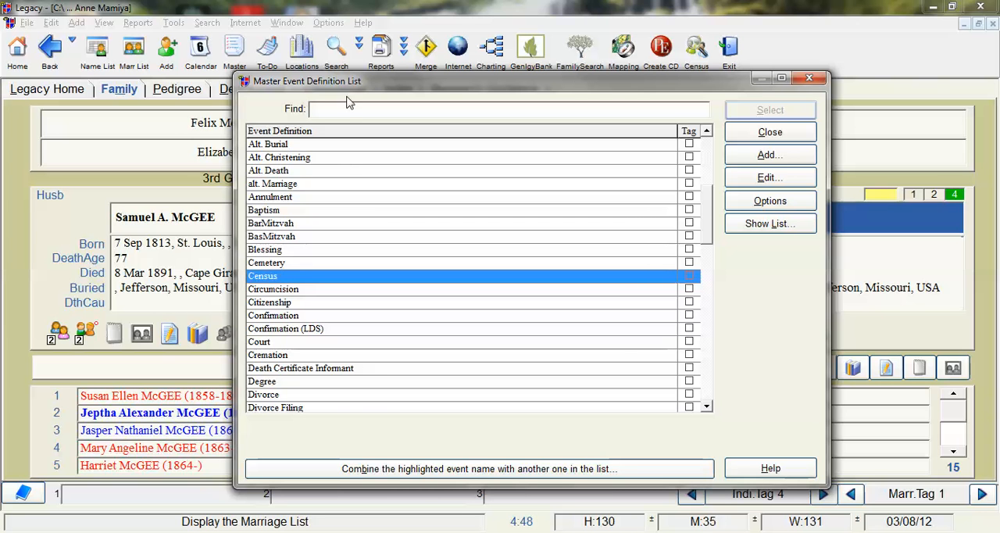
pyautogui.moveTo(524, 264)
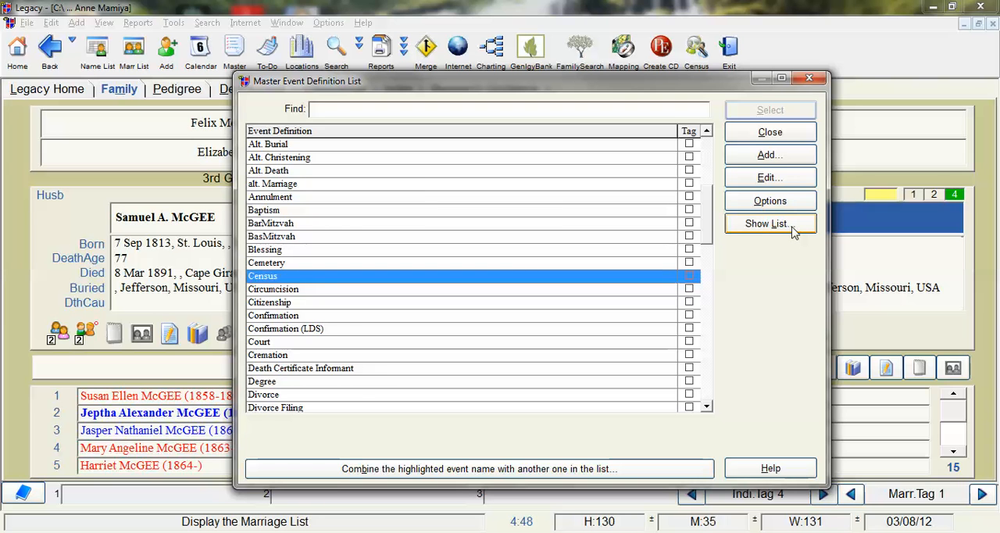
# List everyone using the Census event and open the first person's record
pyautogui.click(770, 223)
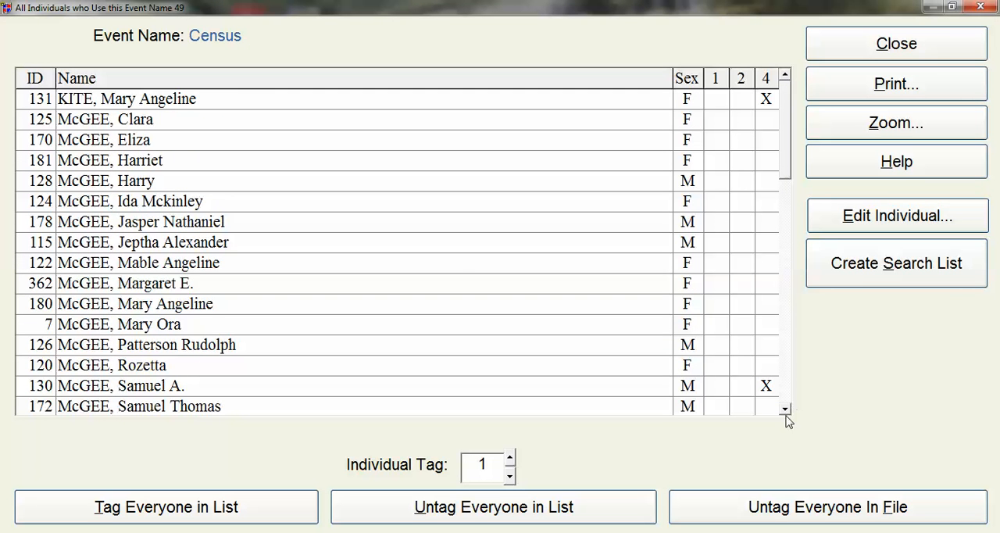
pyautogui.moveTo(296, 155)
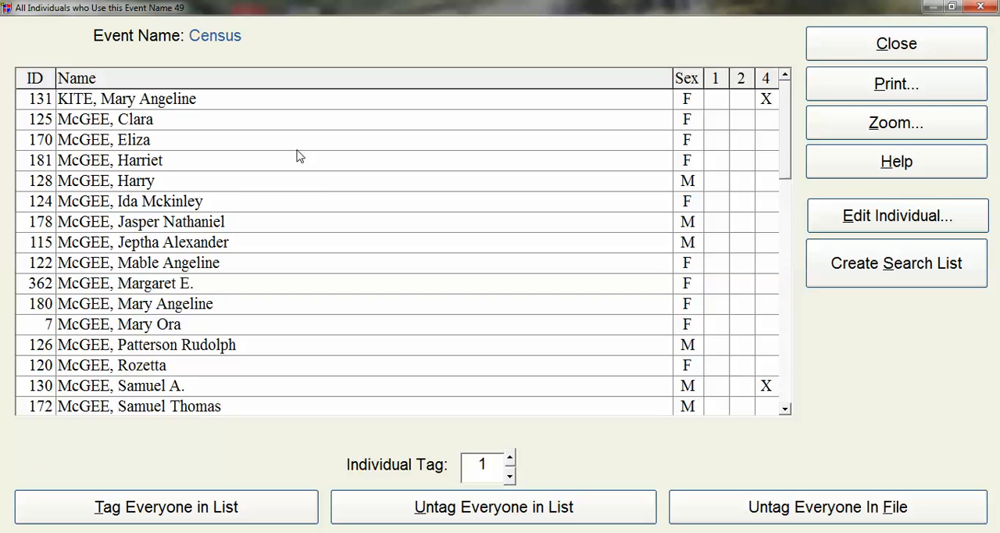
pyautogui.moveTo(204, 172)
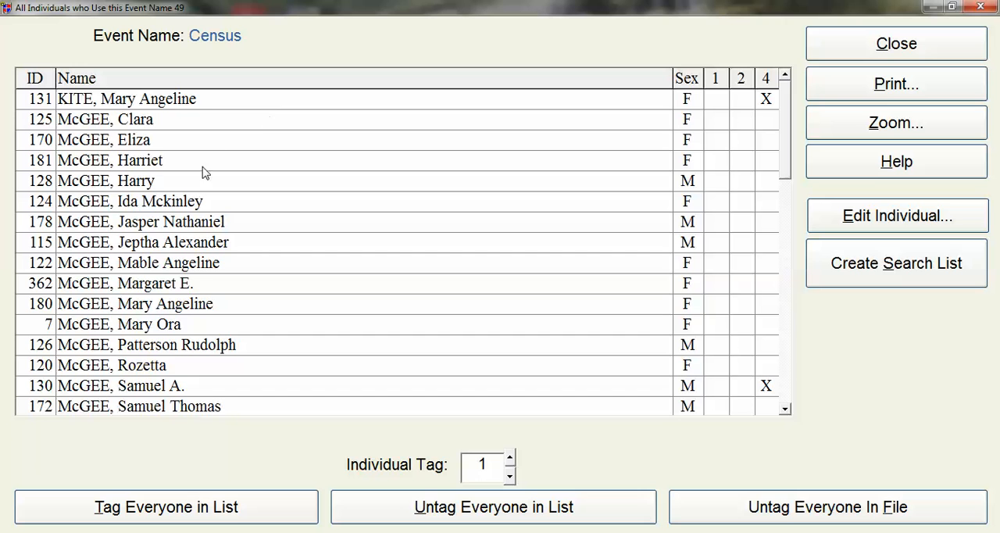
pyautogui.click(127, 98)
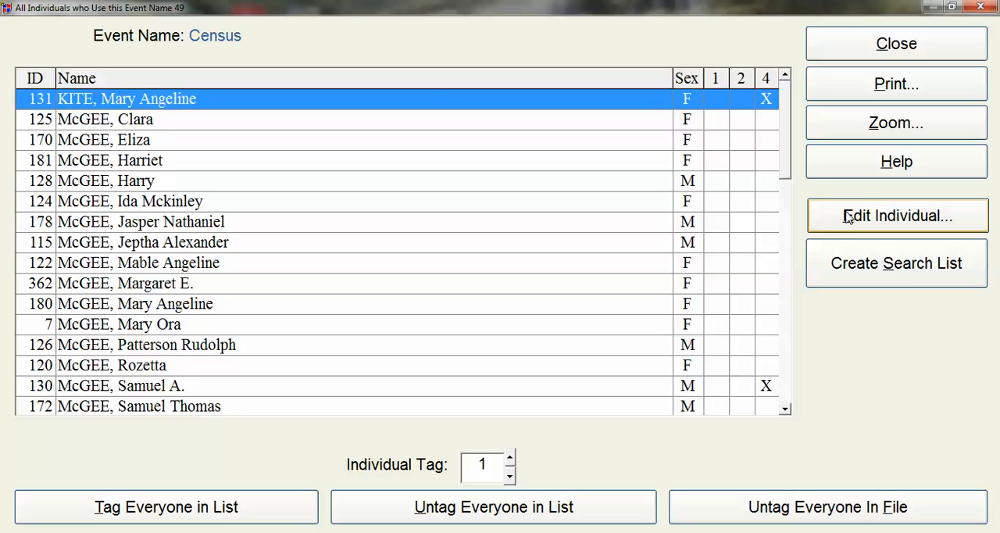
pyautogui.click(897, 216)
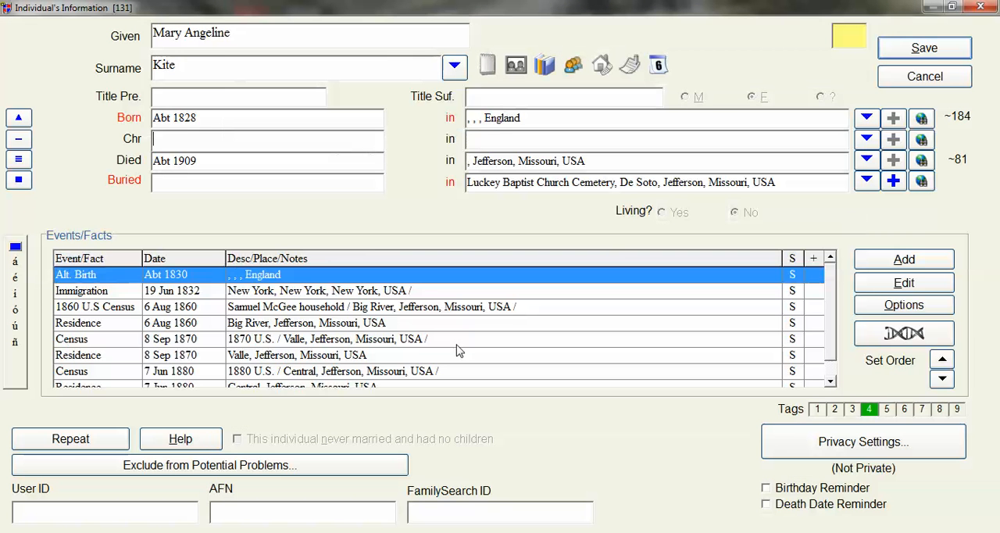
pyautogui.moveTo(90, 350)
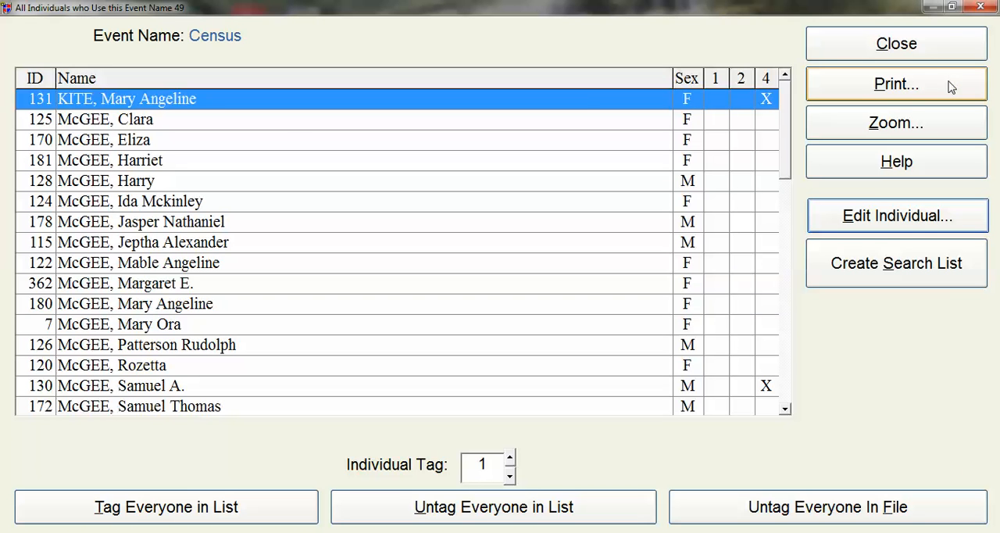
pyautogui.moveTo(194, 98)
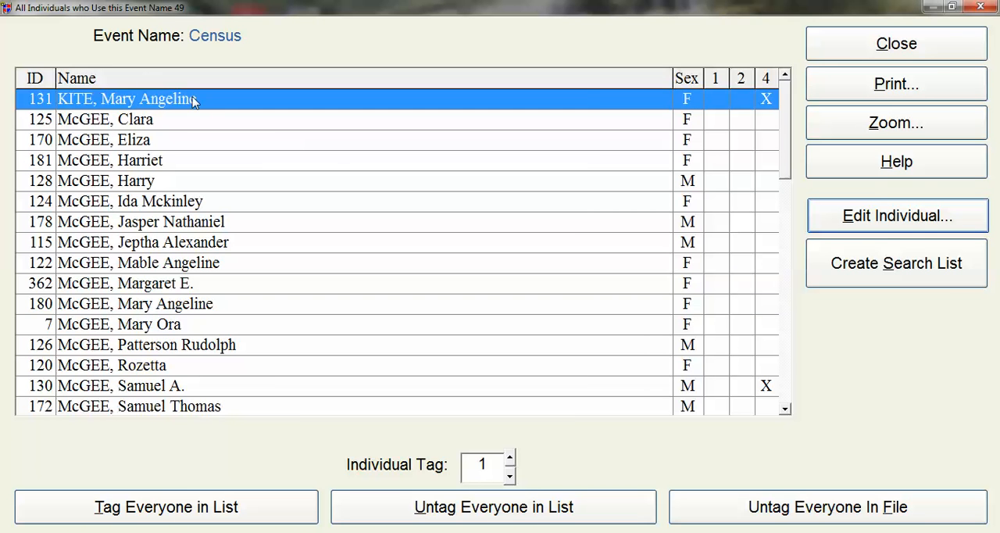
pyautogui.moveTo(202, 382)
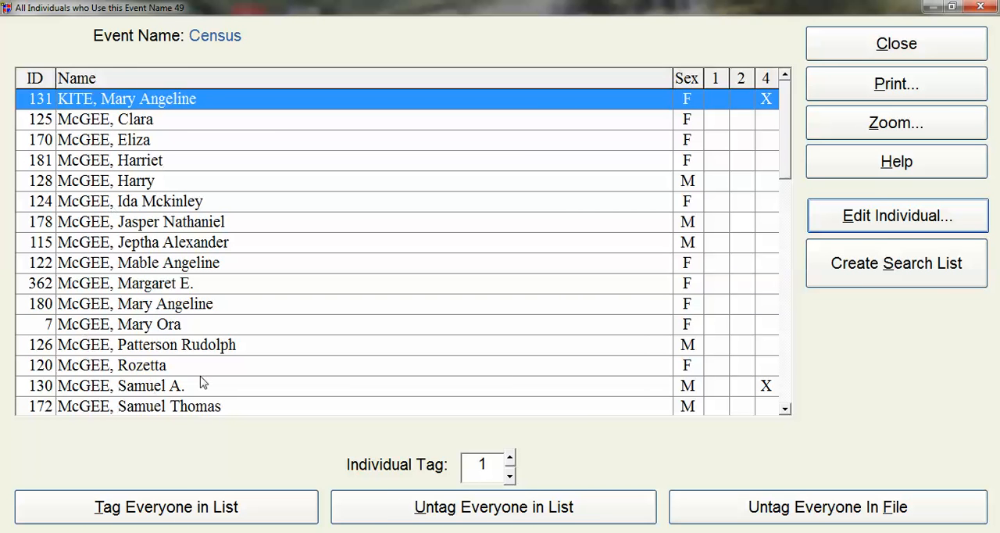
pyautogui.moveTo(215, 360)
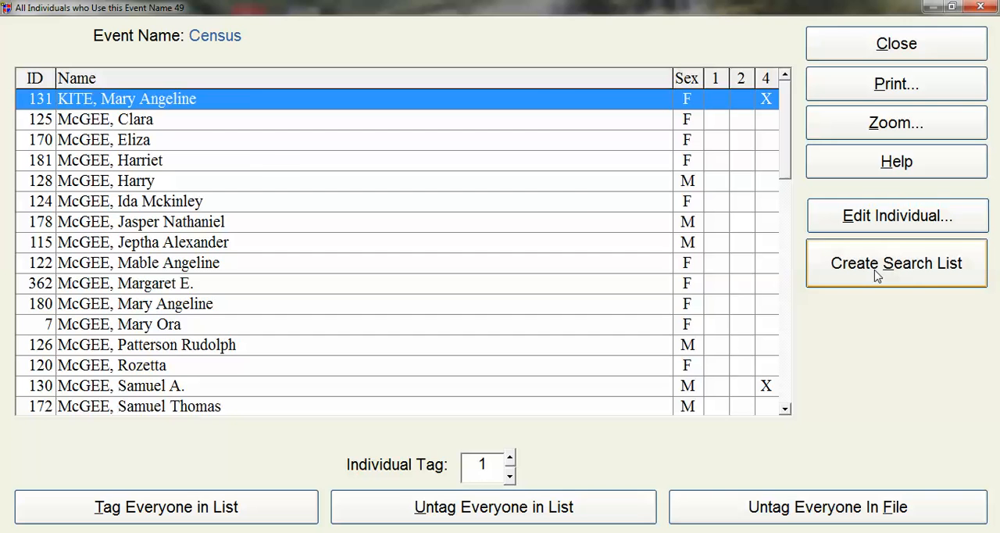
# Create a new search list of the Census users, then close both event lists
pyautogui.click(897, 263)
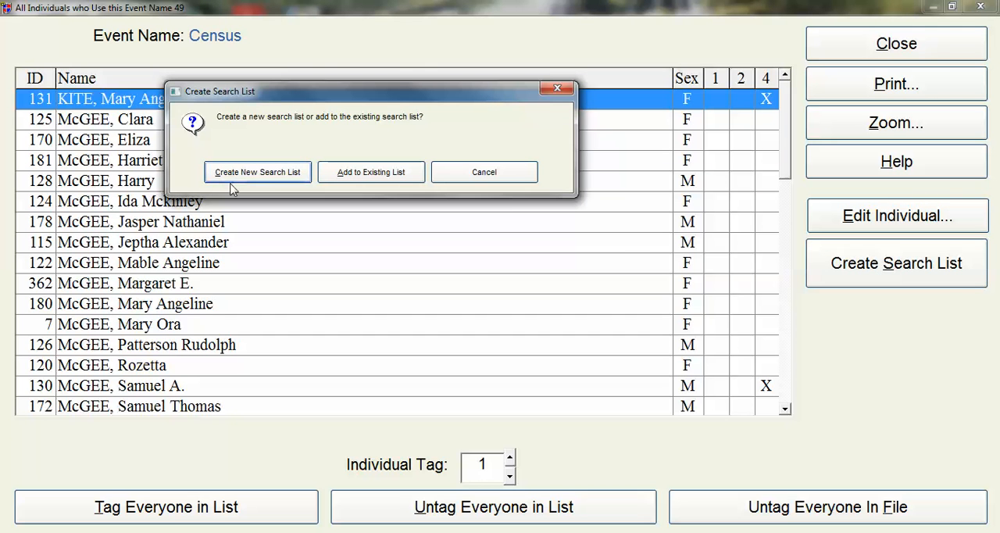
pyautogui.moveTo(274, 186)
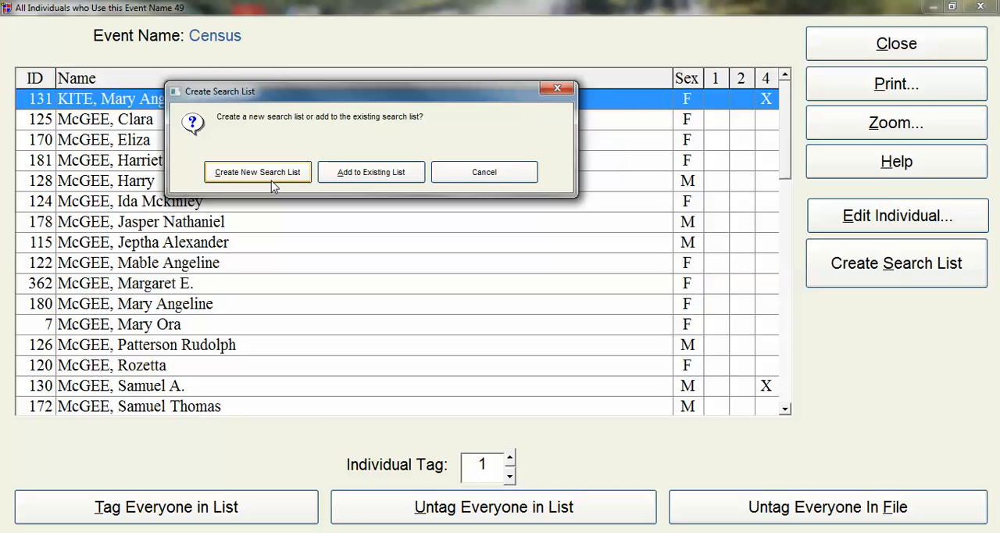
pyautogui.click(484, 172)
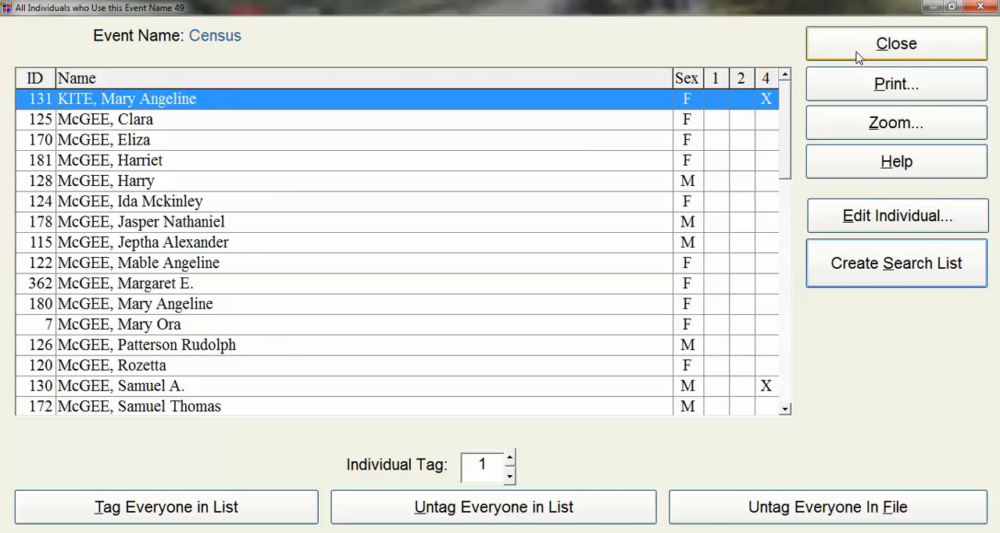
pyautogui.click(895, 43)
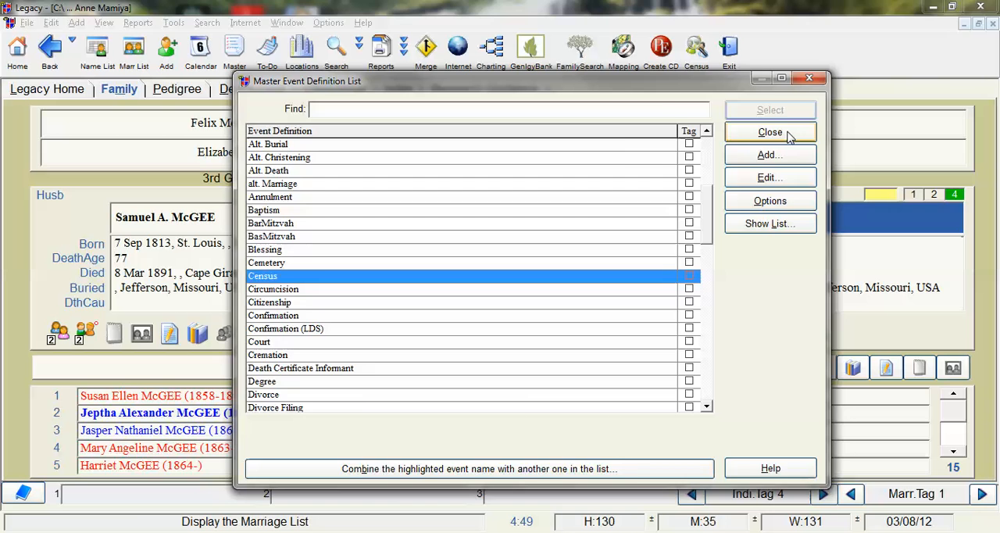
pyautogui.click(770, 131)
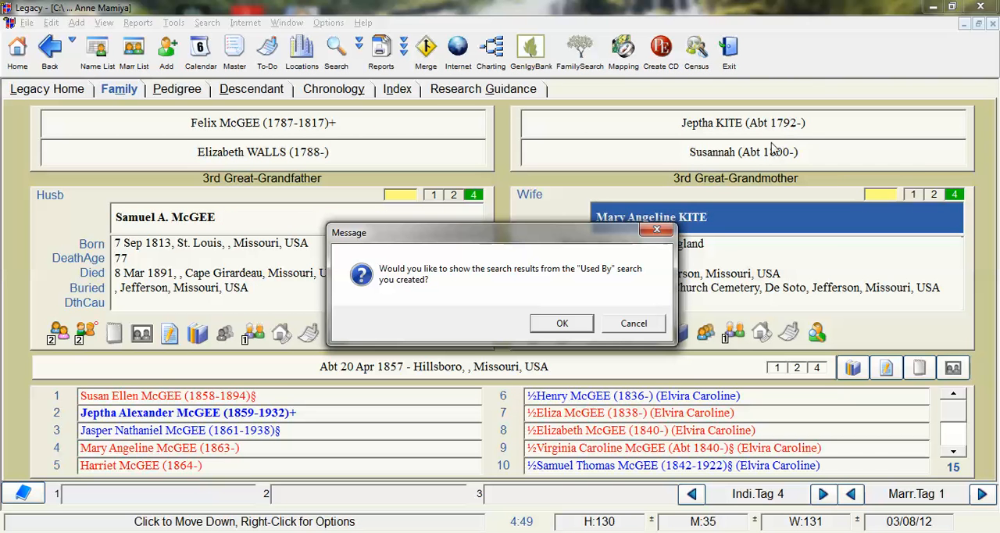
pyautogui.moveTo(483, 320)
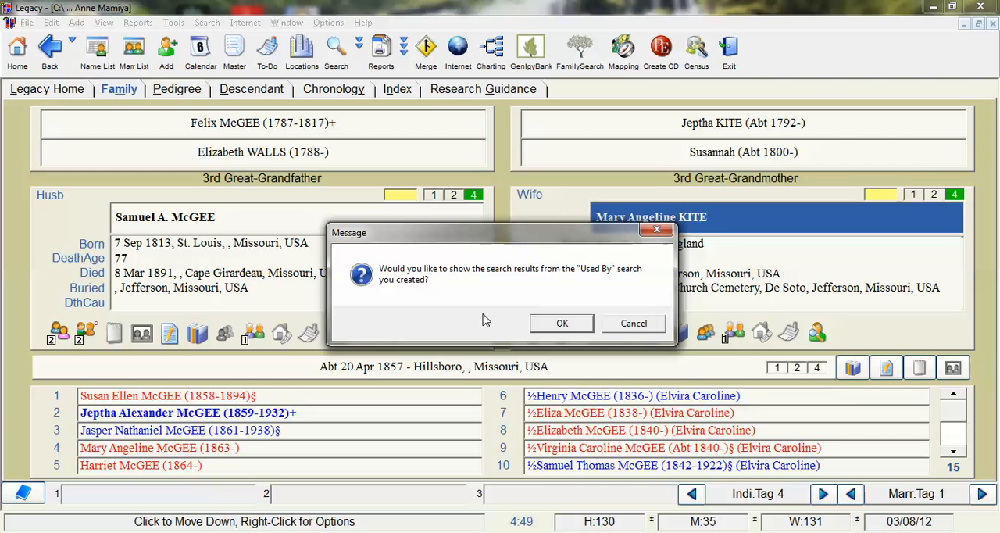
# Confirm the prompt to display the 49-person search list
pyautogui.click(634, 323)
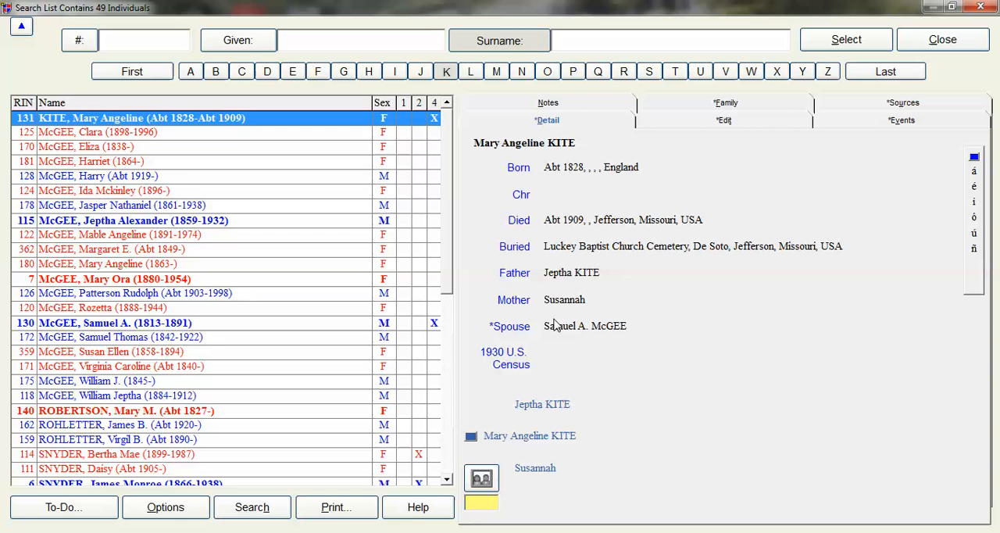
pyautogui.moveTo(262, 183)
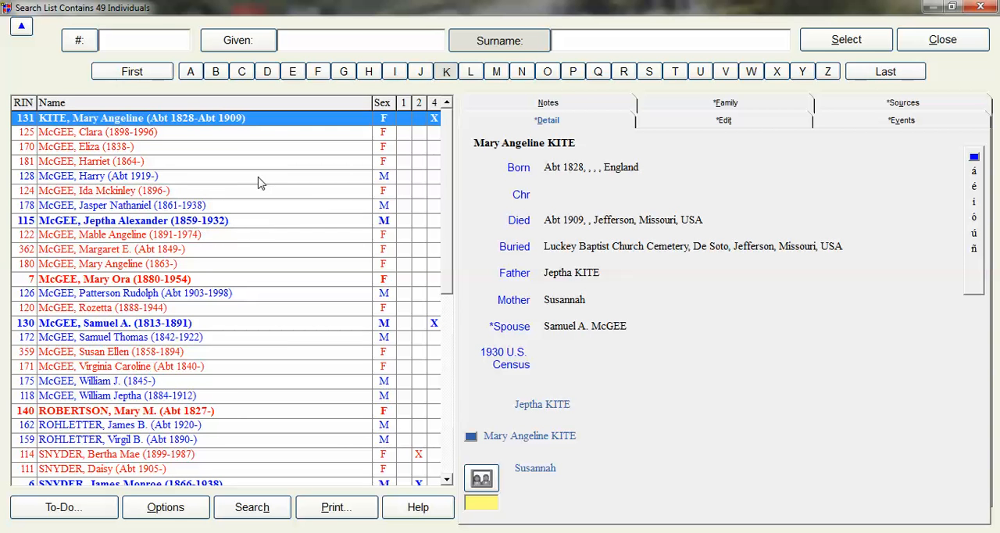
pyautogui.moveTo(275, 132)
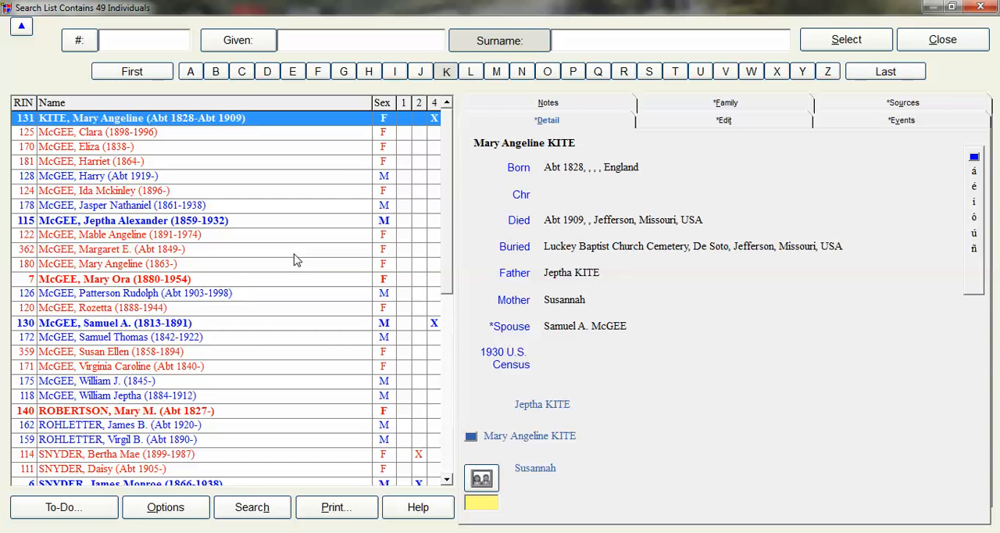
pyautogui.moveTo(552, 152)
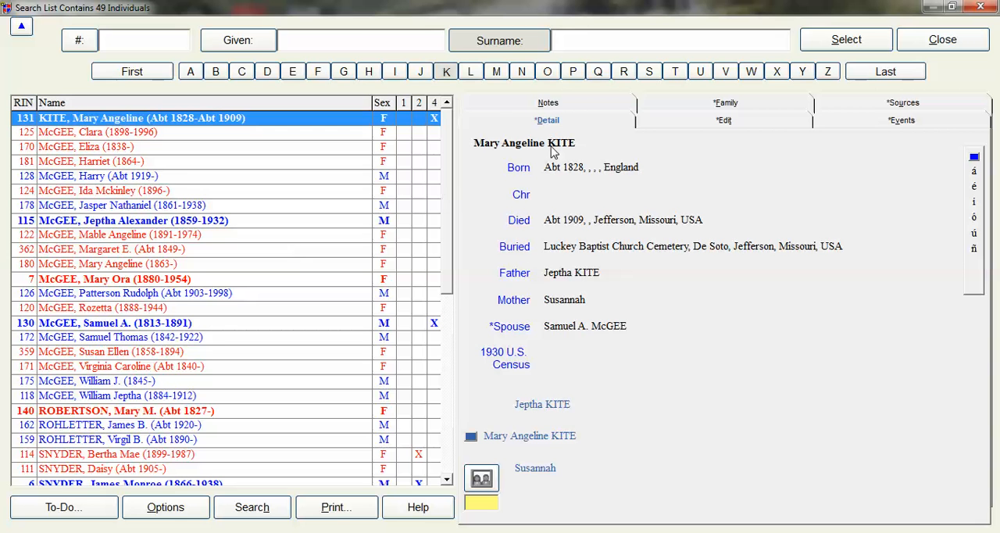
pyautogui.moveTo(646, 195)
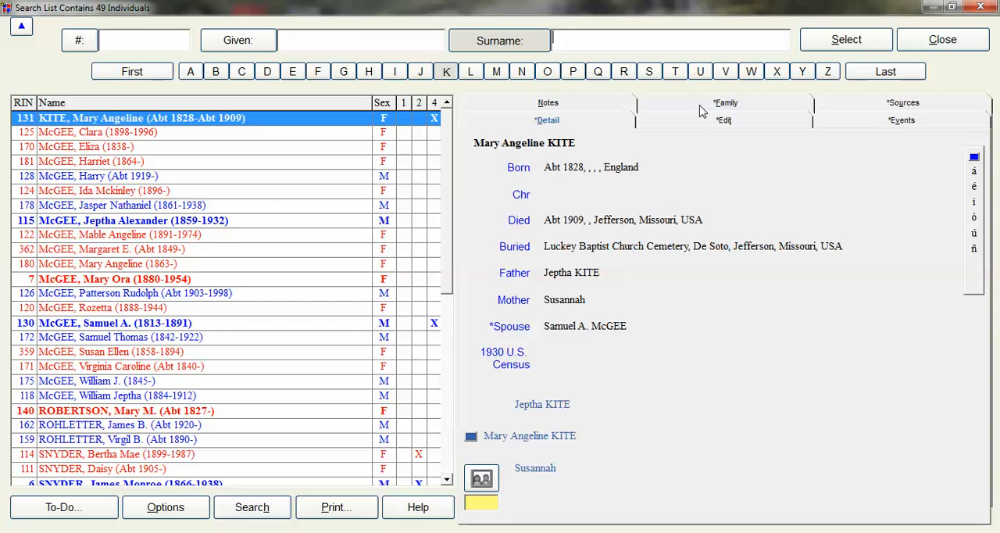
pyautogui.click(724, 119)
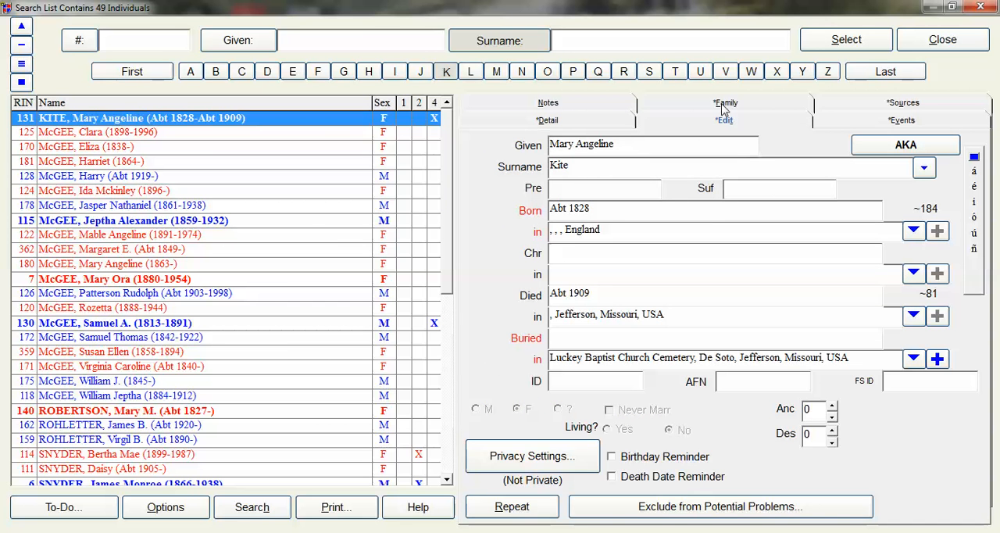
pyautogui.click(725, 102)
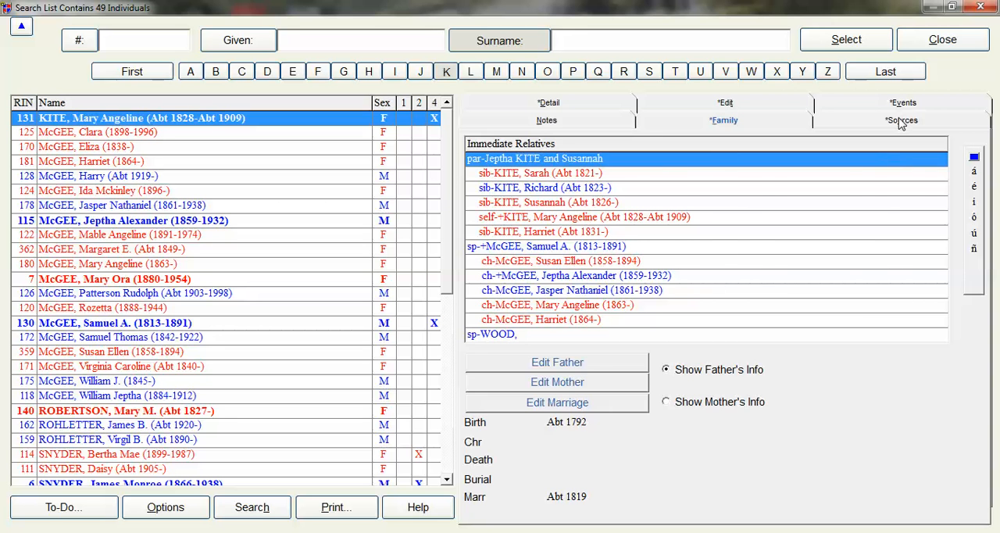
pyautogui.click(901, 120)
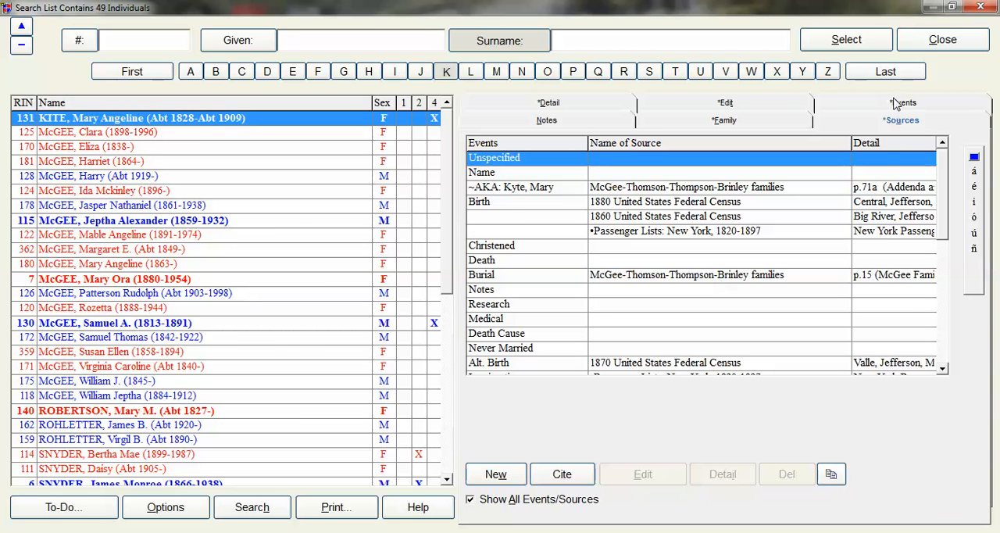
pyautogui.click(905, 102)
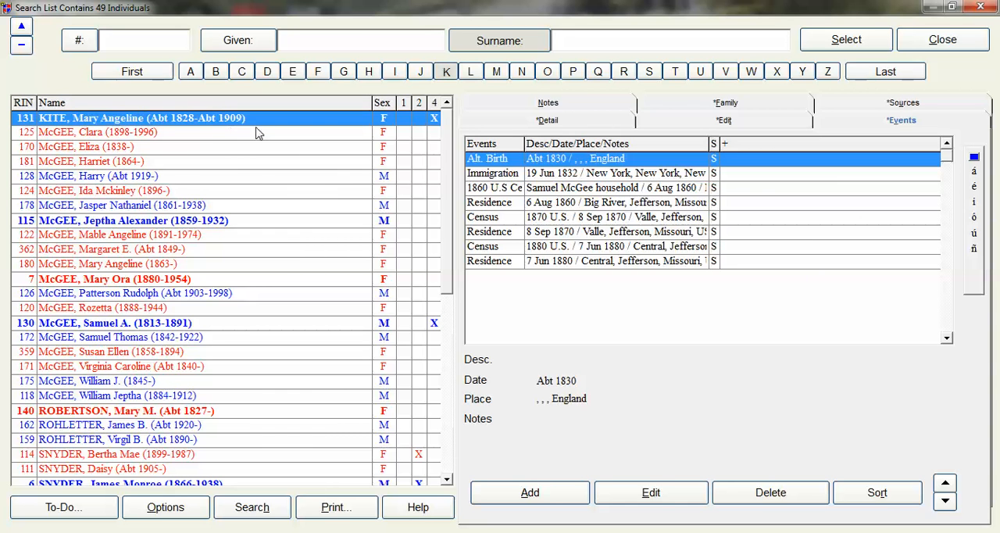
pyautogui.moveTo(592, 243)
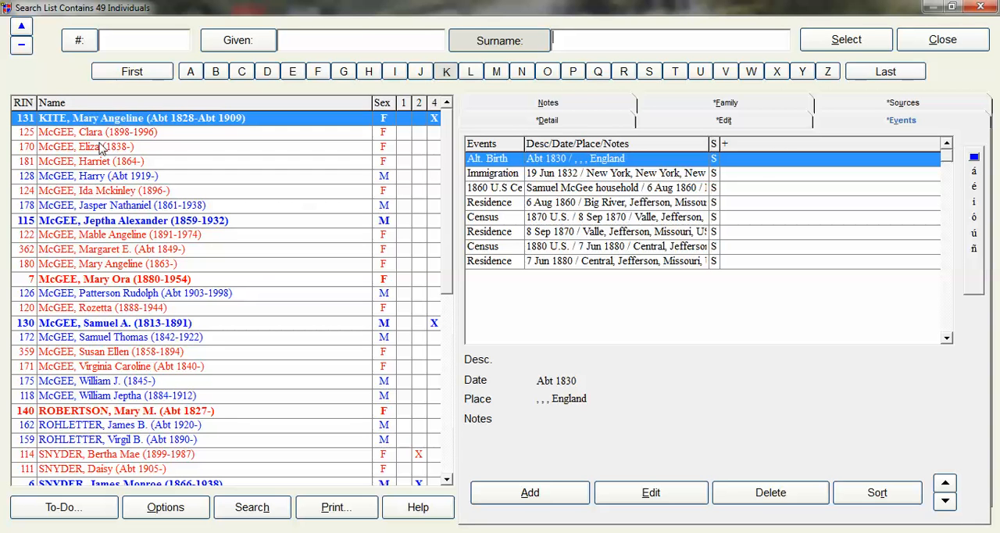
pyautogui.moveTo(128, 141)
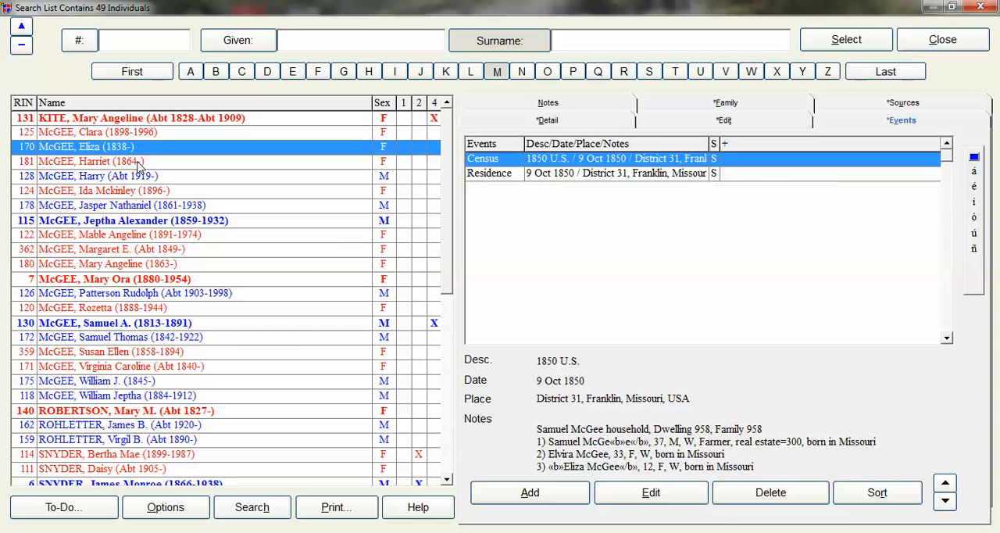
pyautogui.click(92, 176)
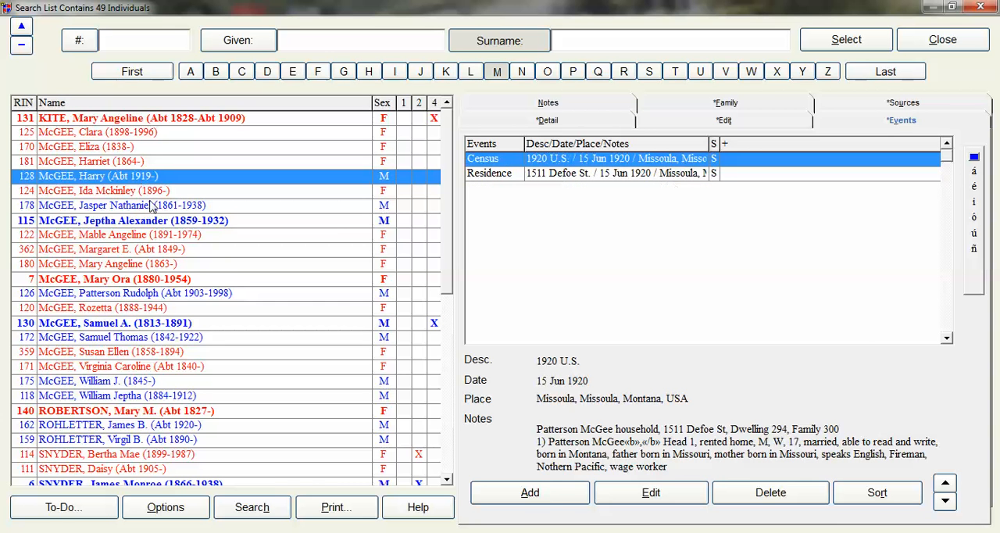
pyautogui.click(102, 191)
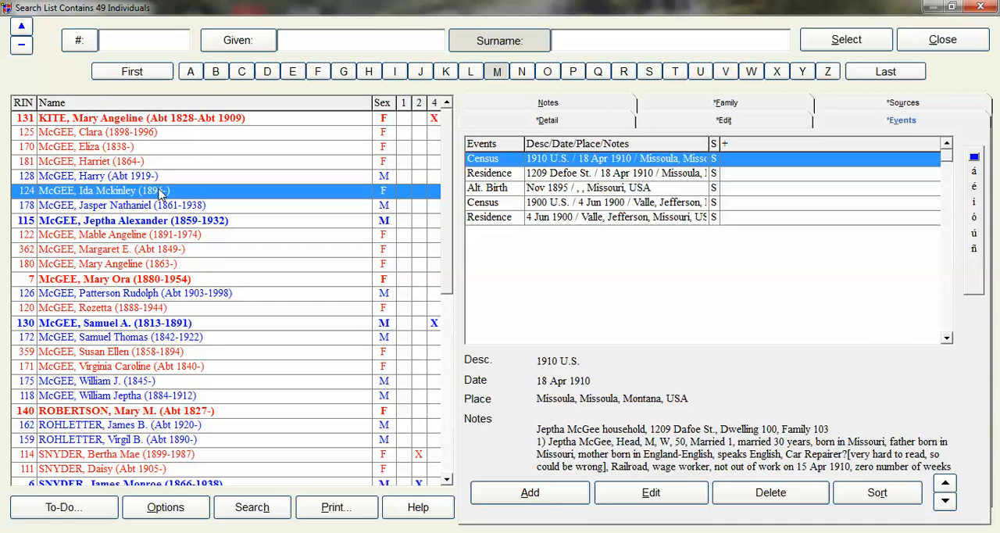
pyautogui.moveTo(156, 178)
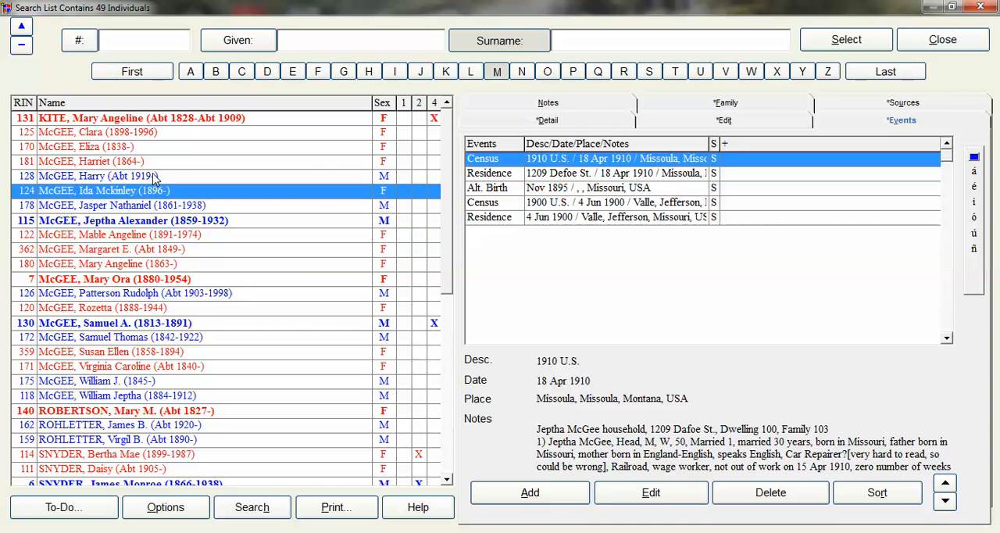
pyautogui.click(94, 175)
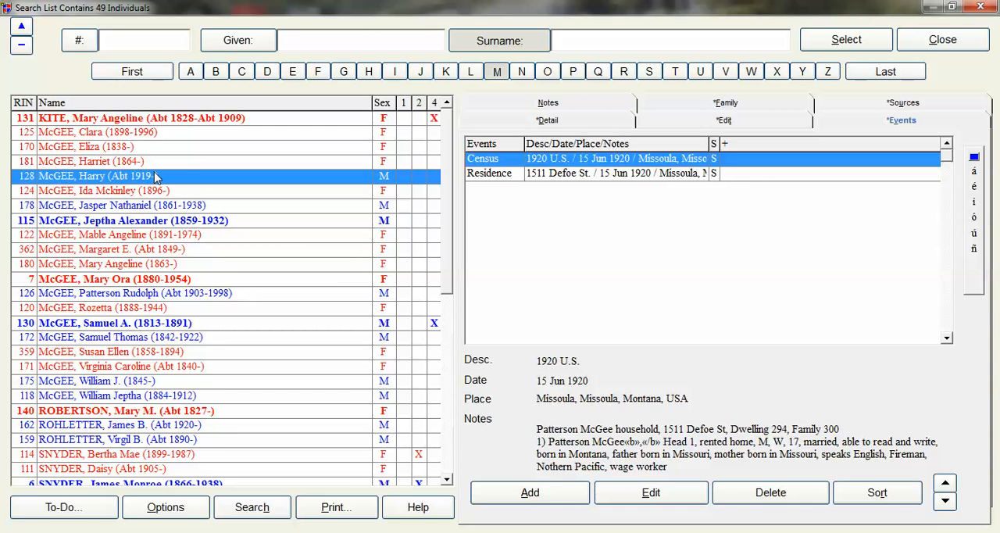
pyautogui.moveTo(110, 191)
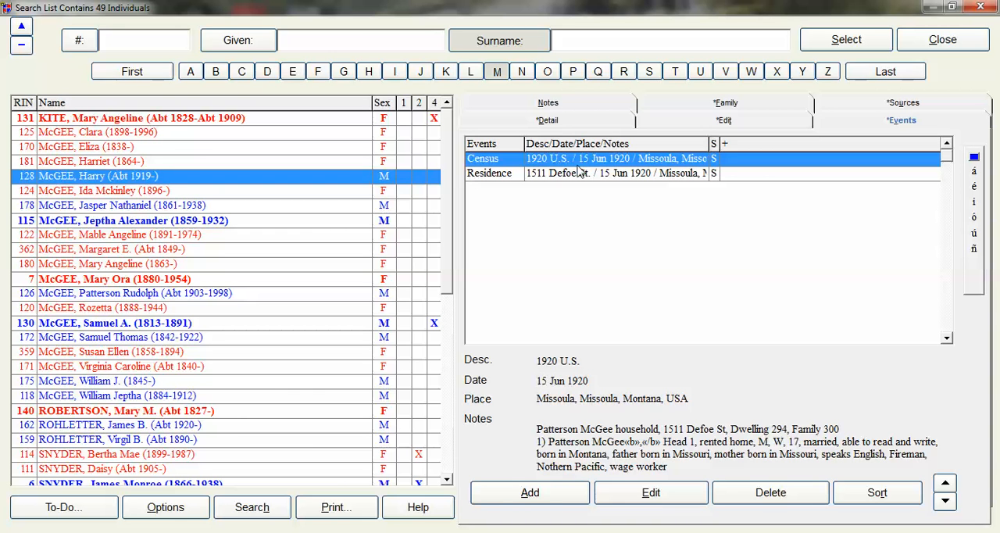
pyautogui.moveTo(492, 171)
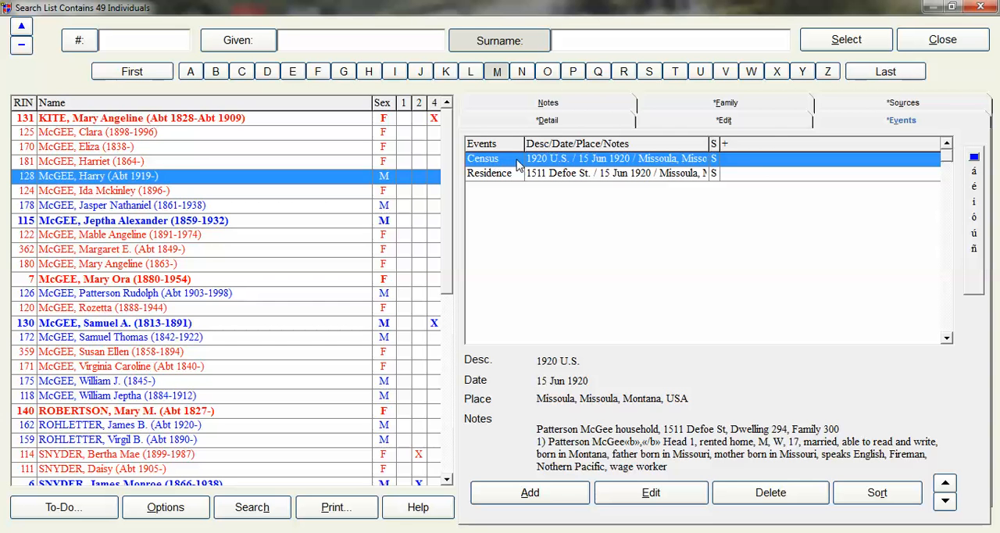
pyautogui.moveTo(585, 167)
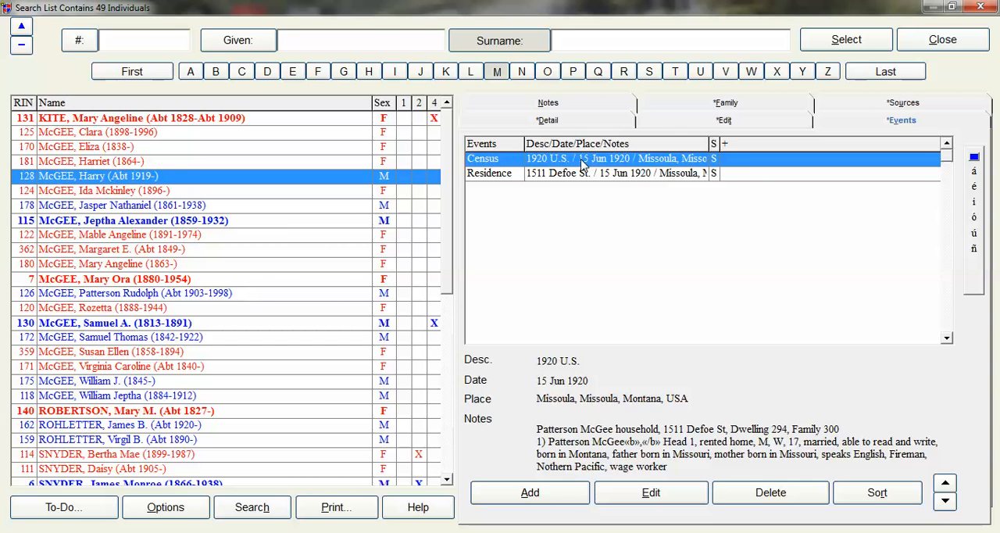
pyautogui.click(650, 492)
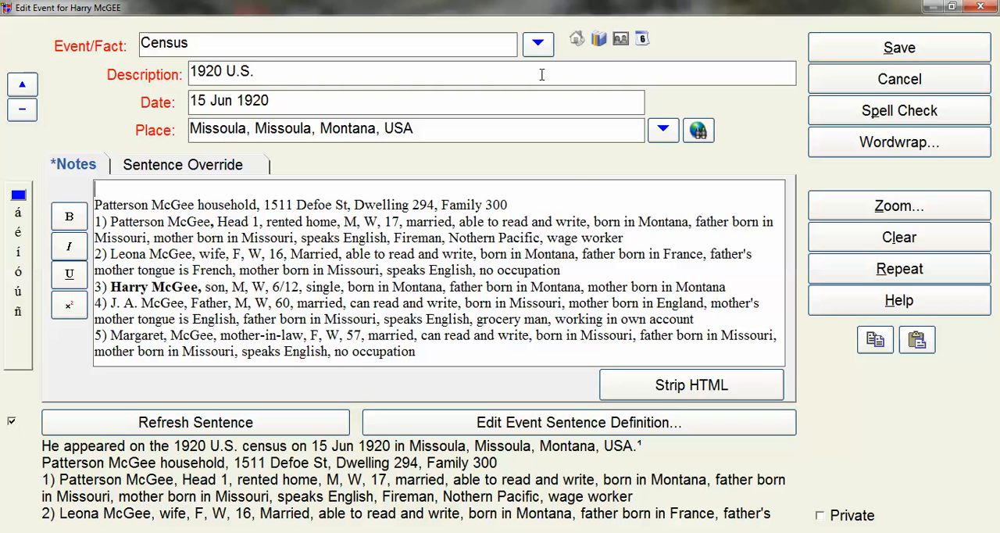
pyautogui.moveTo(148, 64)
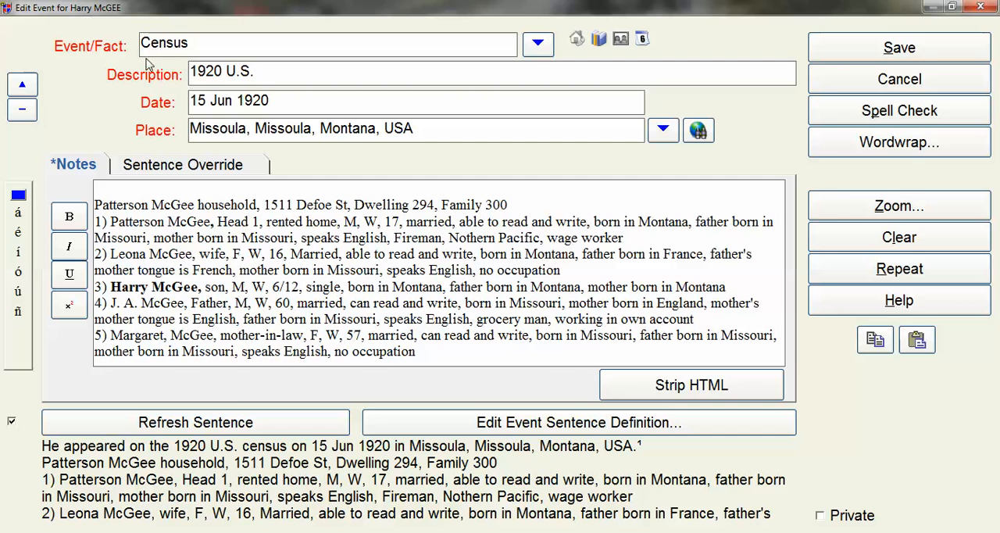
pyautogui.click(538, 43)
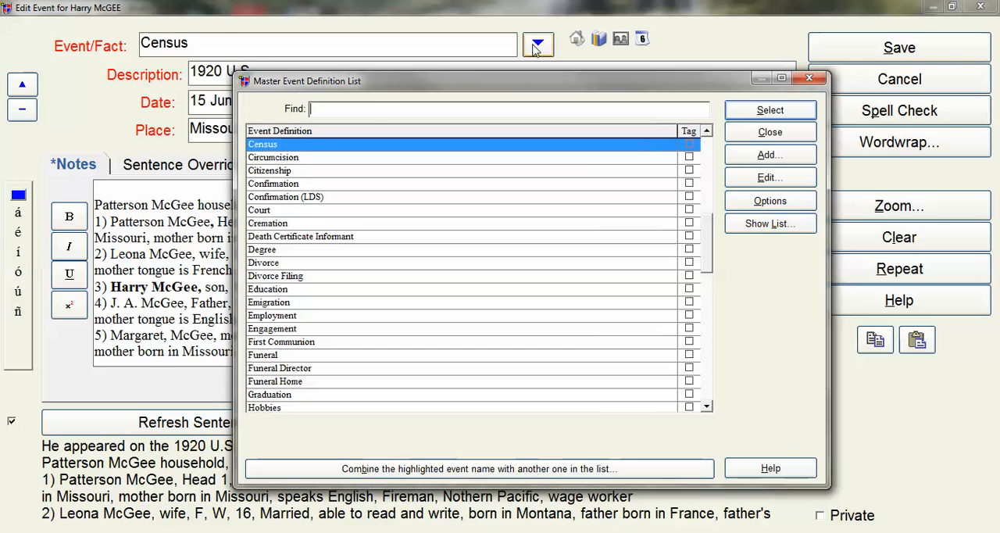
pyautogui.write('1920 U.S. Census')
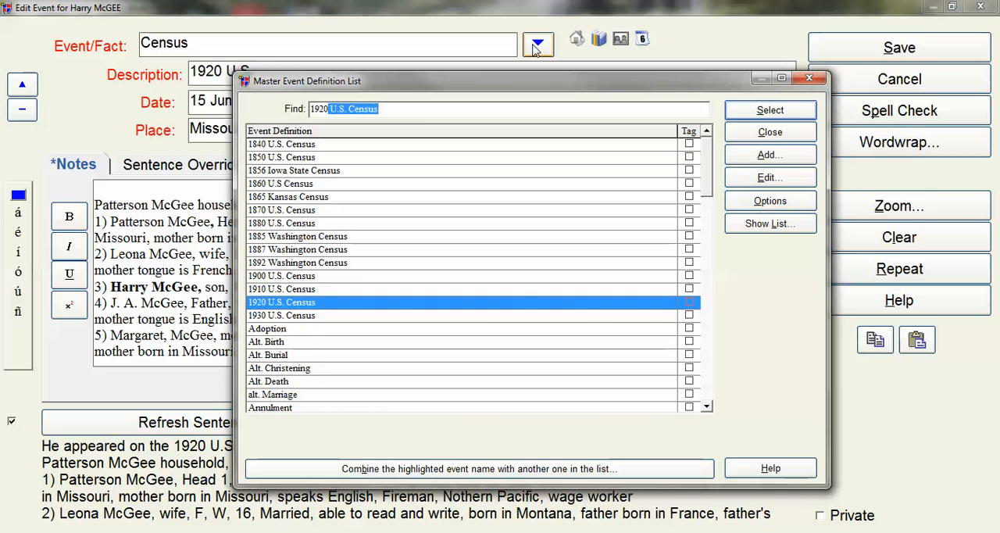
pyautogui.click(770, 109)
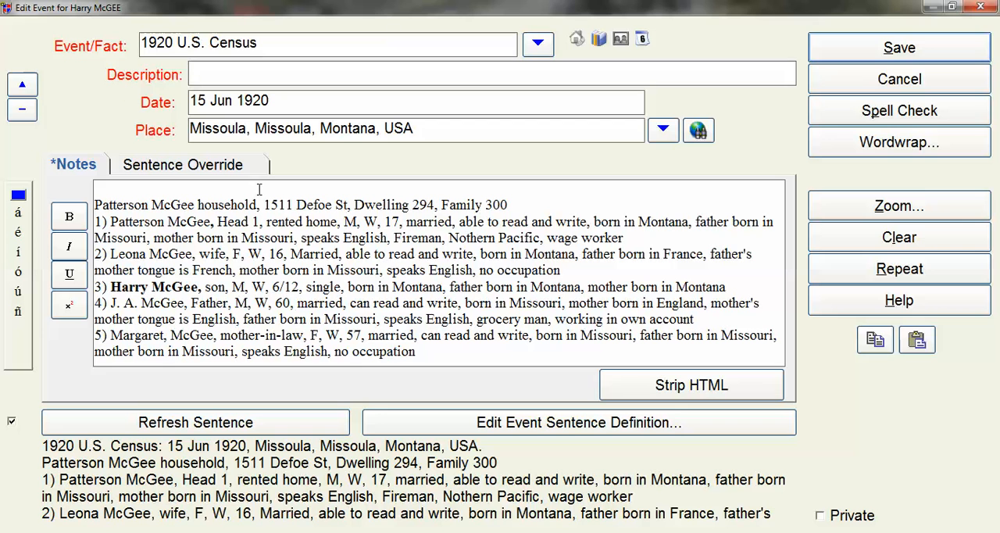
pyautogui.moveTo(95, 205); pyautogui.dragTo(257, 205)
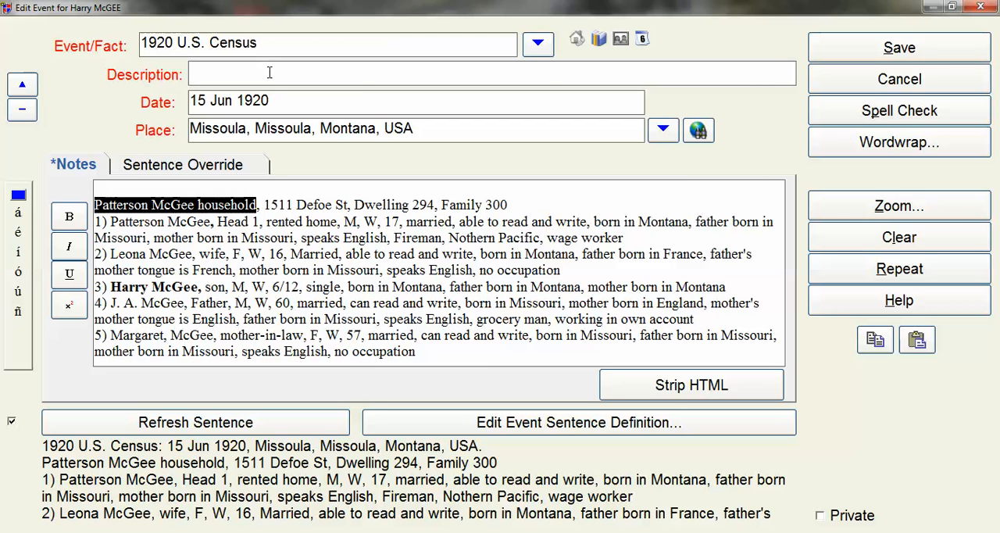
pyautogui.write('Patterson McGee household')
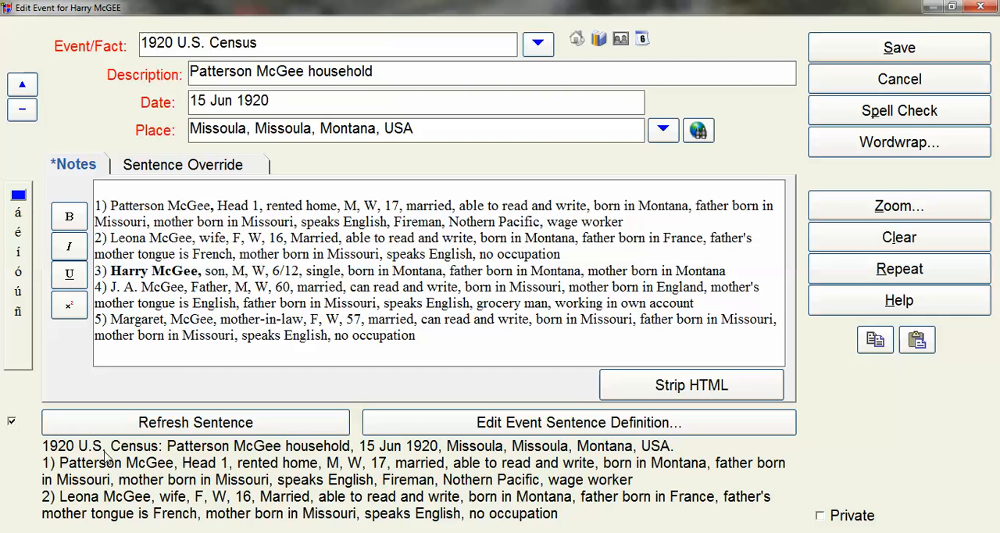
pyautogui.moveTo(148, 457)
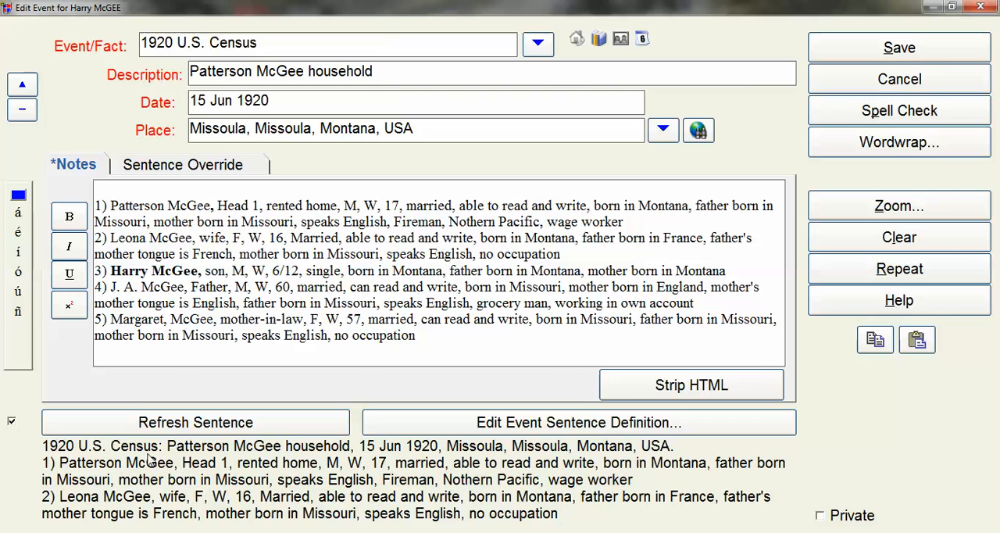
pyautogui.moveTo(344, 463)
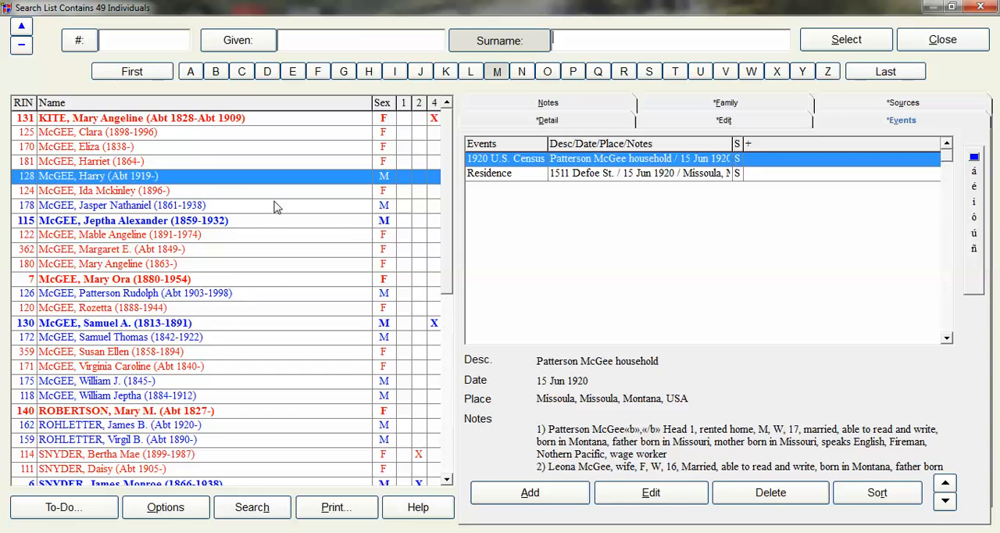
# Change RIN 124's census event to 1910 U.S. Census and clear its old description
pyautogui.click(117, 190)
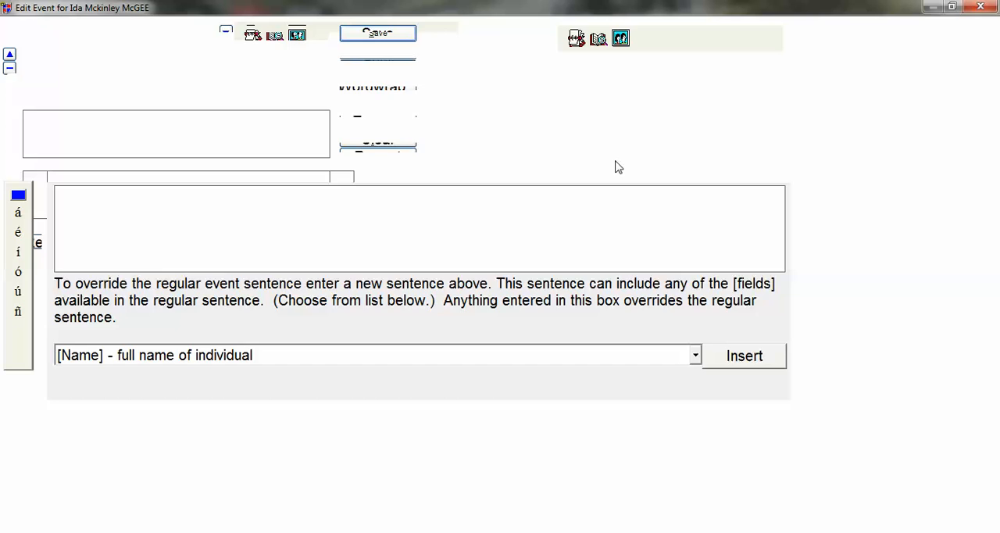
pyautogui.click(73, 164)
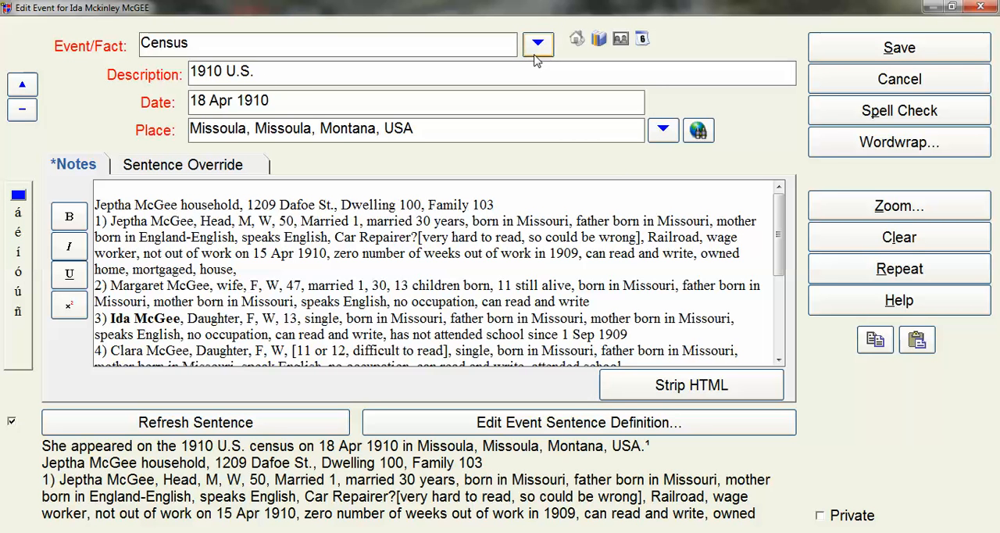
pyautogui.click(537, 43)
pyautogui.write('1910')
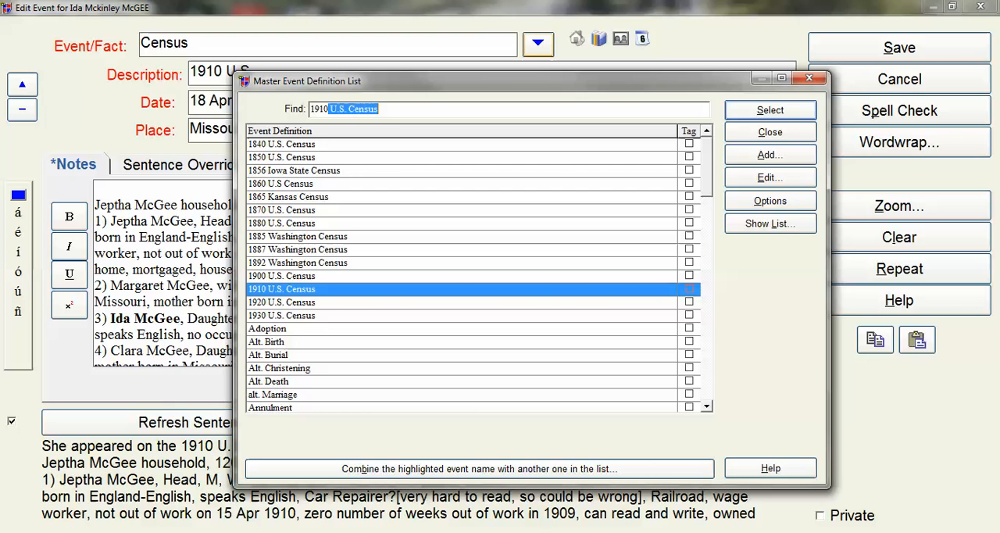
pyautogui.click(769, 110)
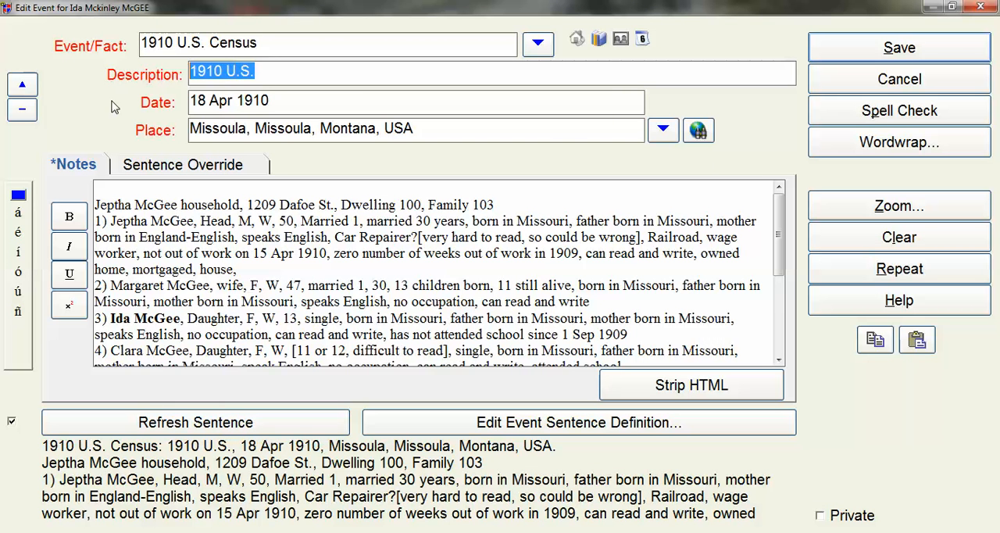
pyautogui.press('Delete')
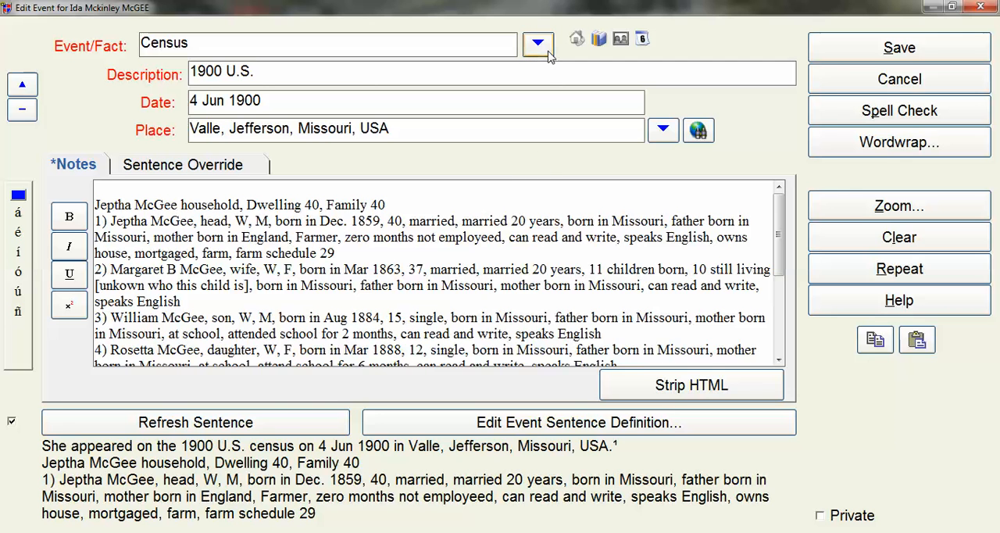
pyautogui.click(537, 43)
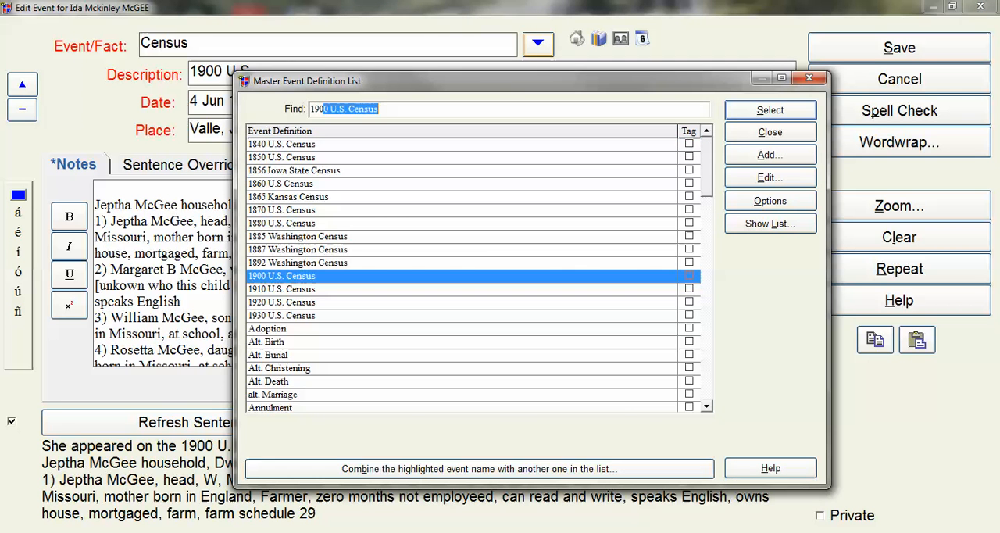
pyautogui.click(769, 109)
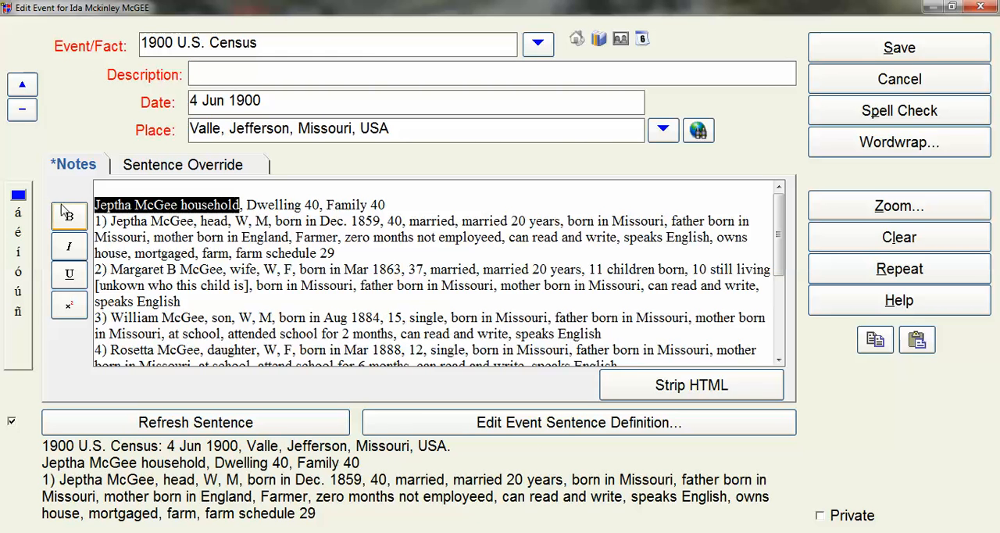
pyautogui.write('Jeptha McGee household')
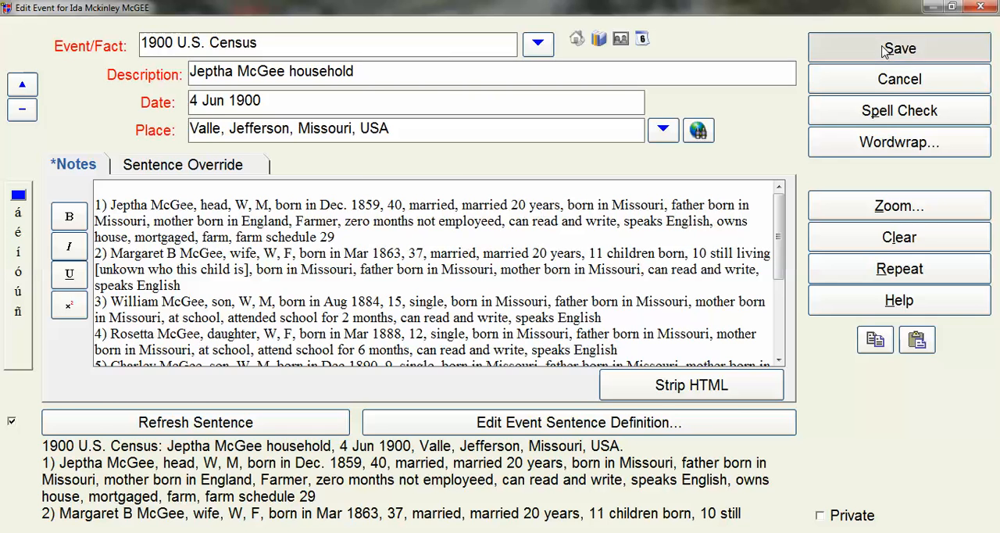
pyautogui.click(899, 48)
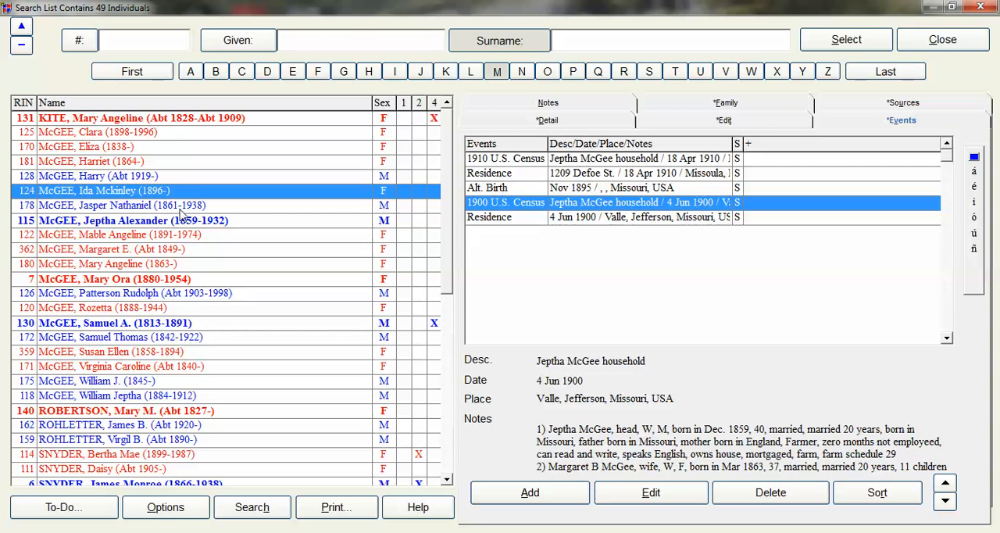
# Check the next person's events, then close the Search List to return to the Family view
pyautogui.click(117, 205)
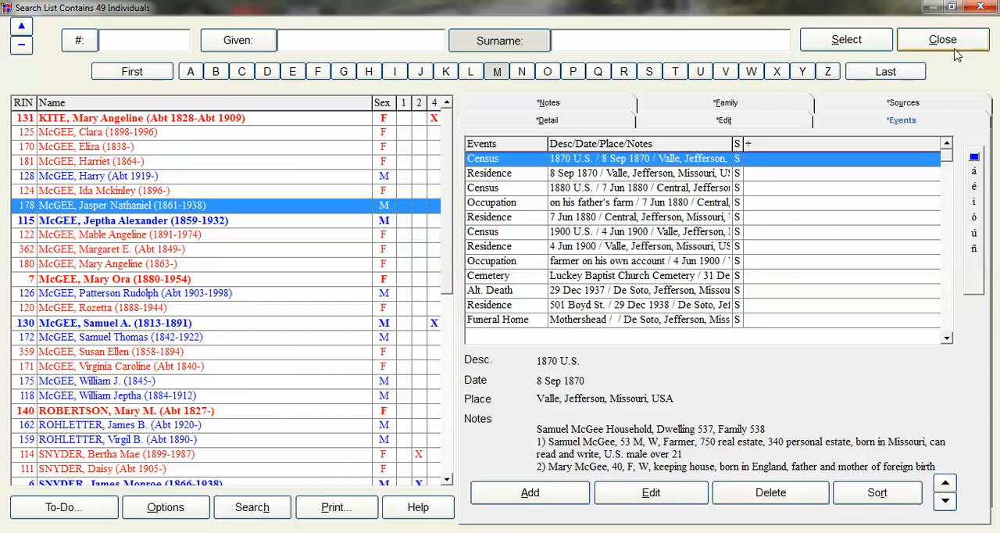
pyautogui.click(943, 40)
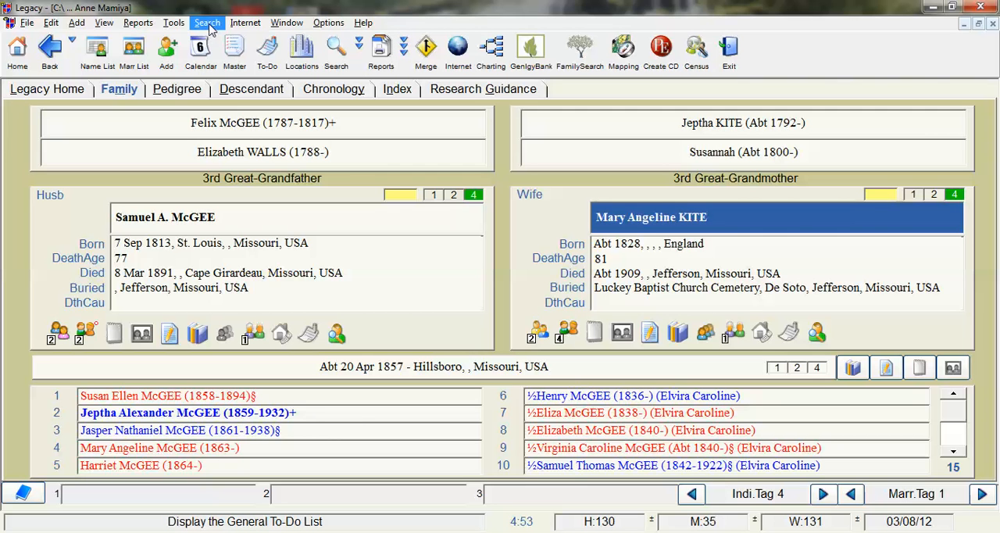
# Open the Search tools to start a detailed search for individuals with a Census event
pyautogui.click(207, 22)
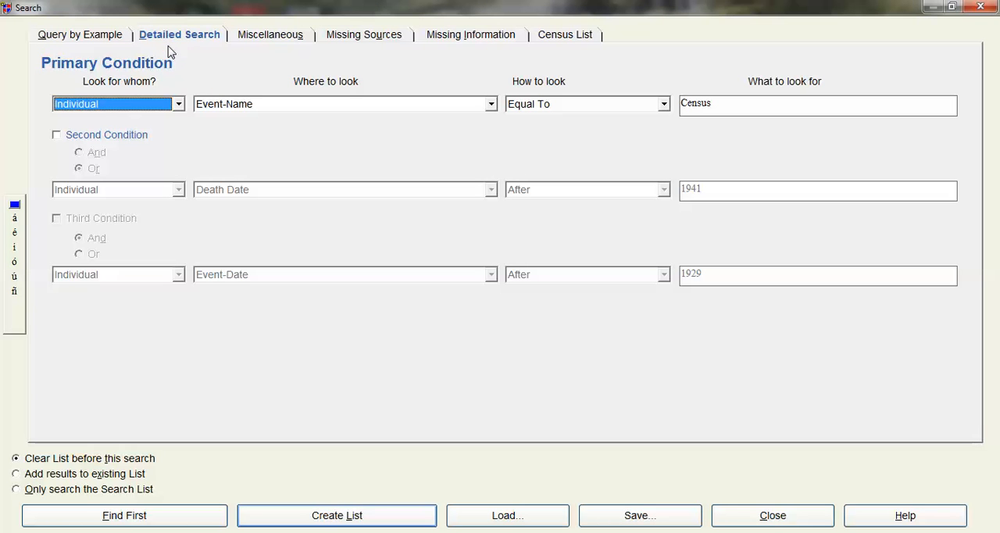
pyautogui.moveTo(190, 38)
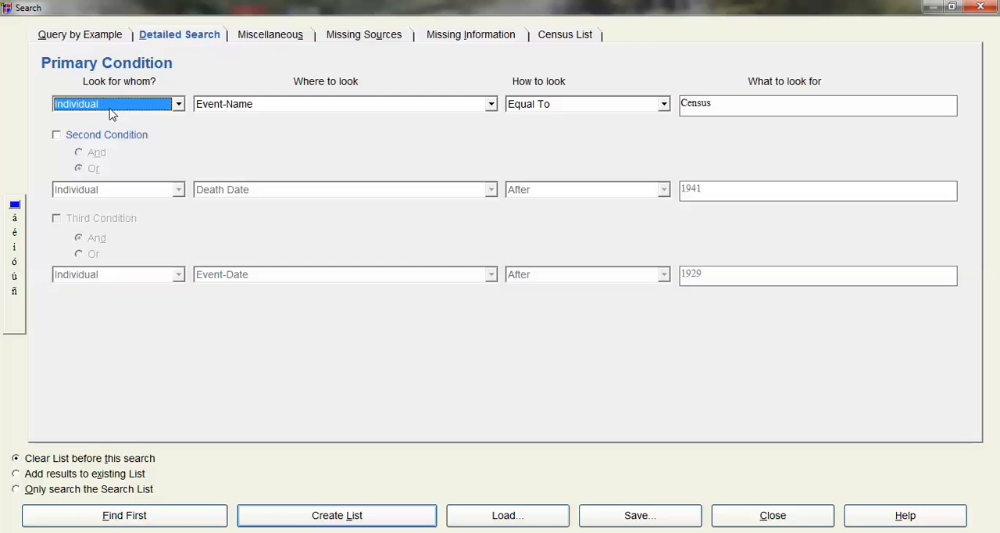
pyautogui.moveTo(611, 112)
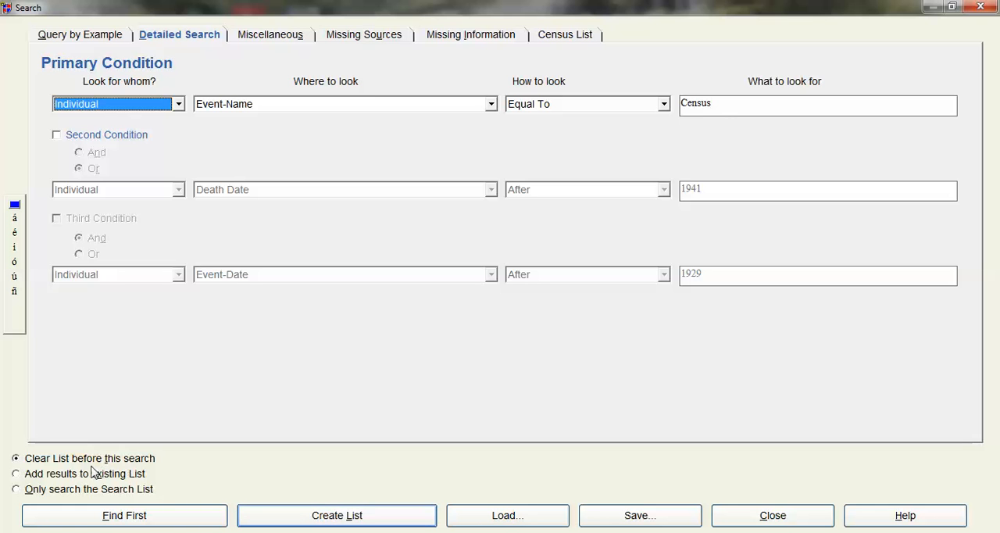
pyautogui.moveTo(142, 473)
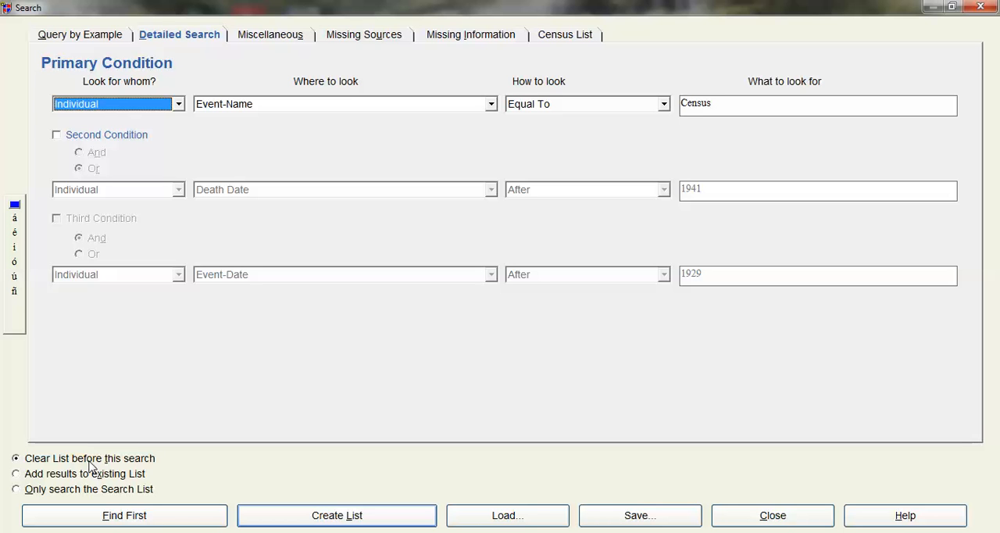
pyautogui.moveTo(74, 468)
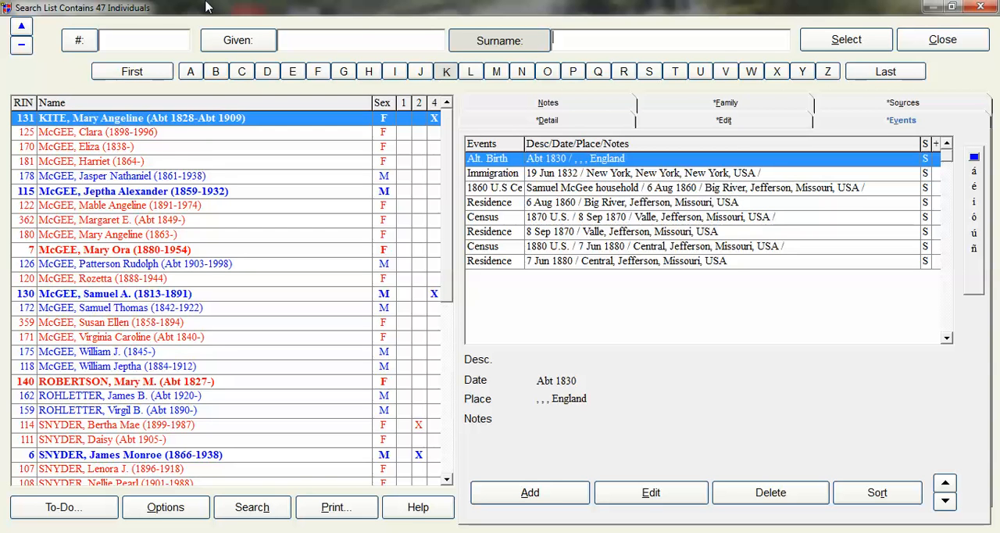
pyautogui.moveTo(121, 169)
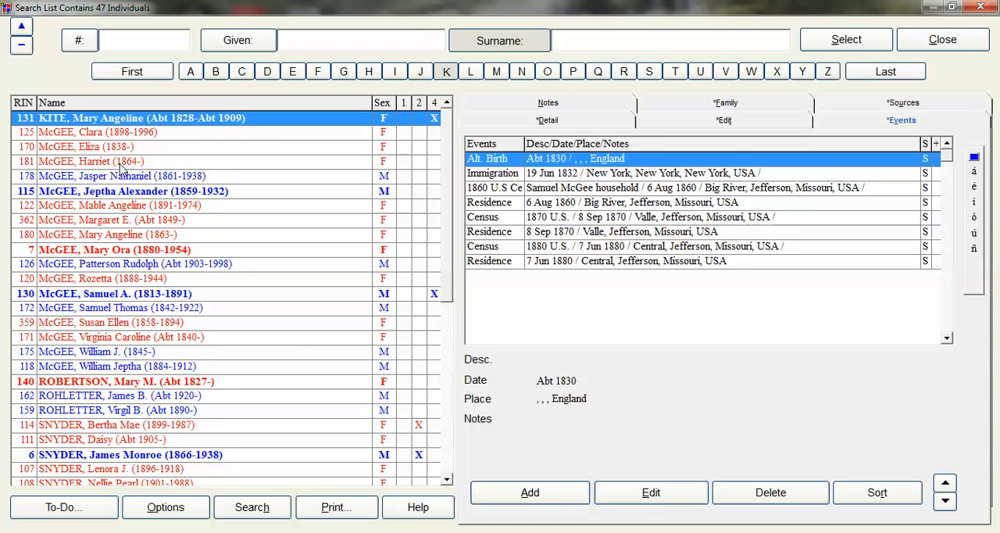
# Select Harriet McGee (RIN 181) to show her birth, residence and 1870 census events
pyautogui.click(90, 161)
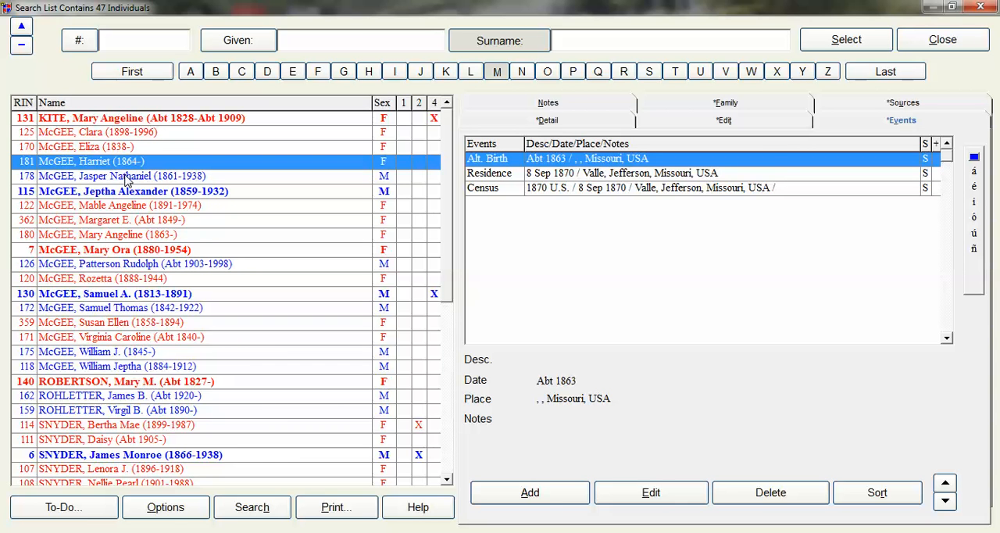
pyautogui.moveTo(113, 328)
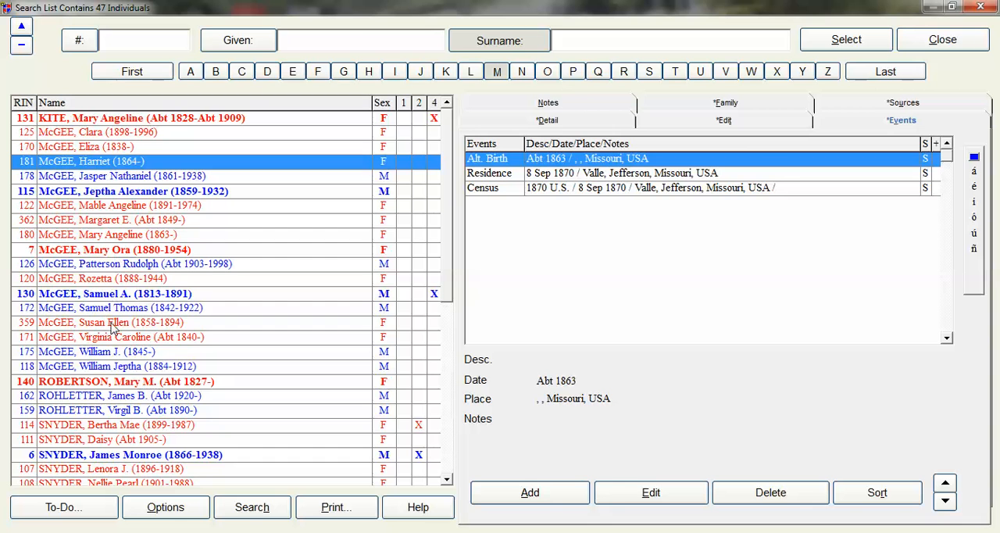
pyautogui.moveTo(247, 212)
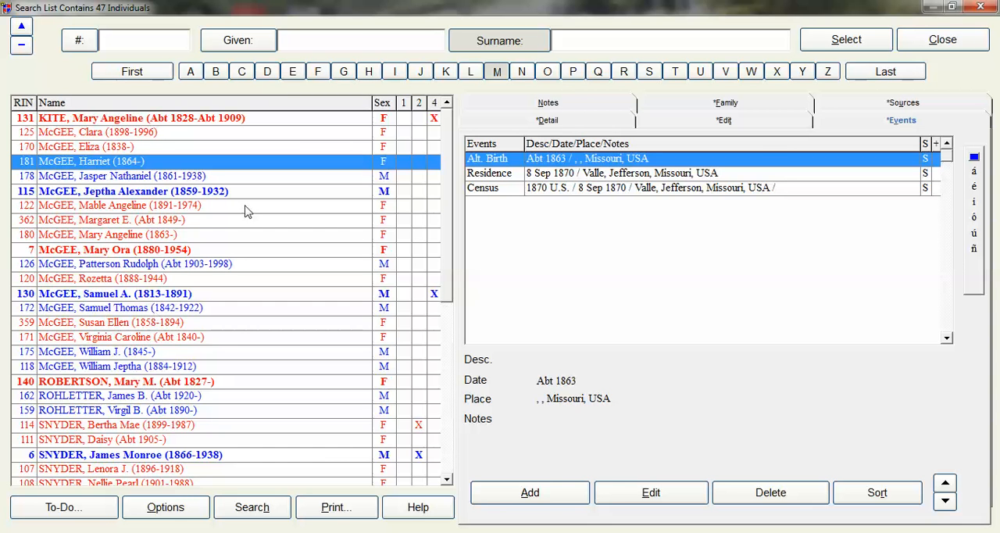
pyautogui.moveTo(229, 334)
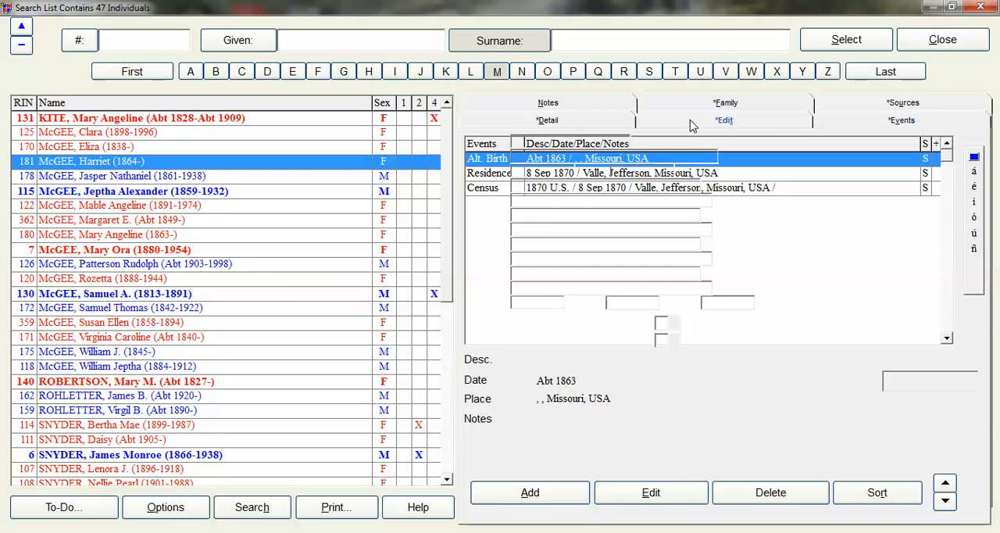
pyautogui.click(725, 120)
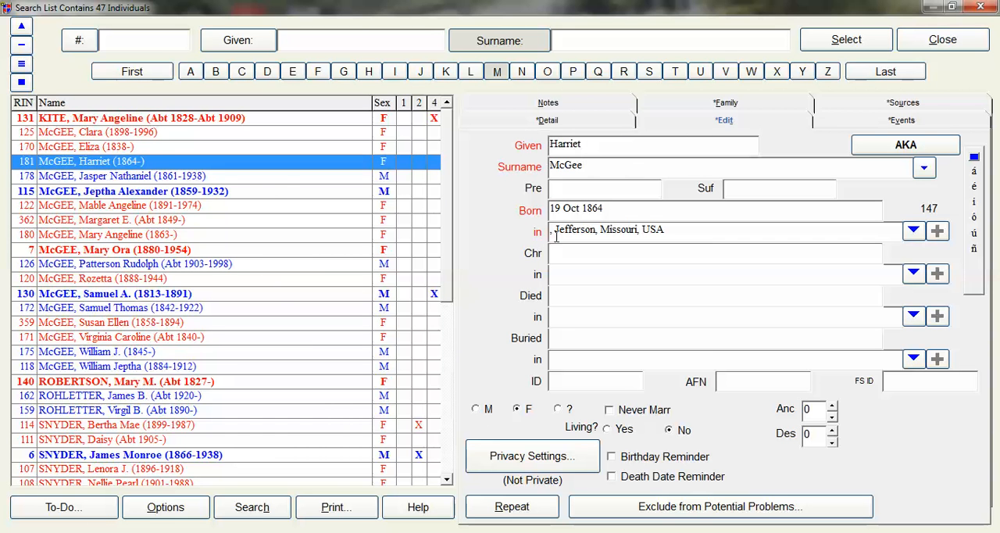
pyautogui.click(122, 176)
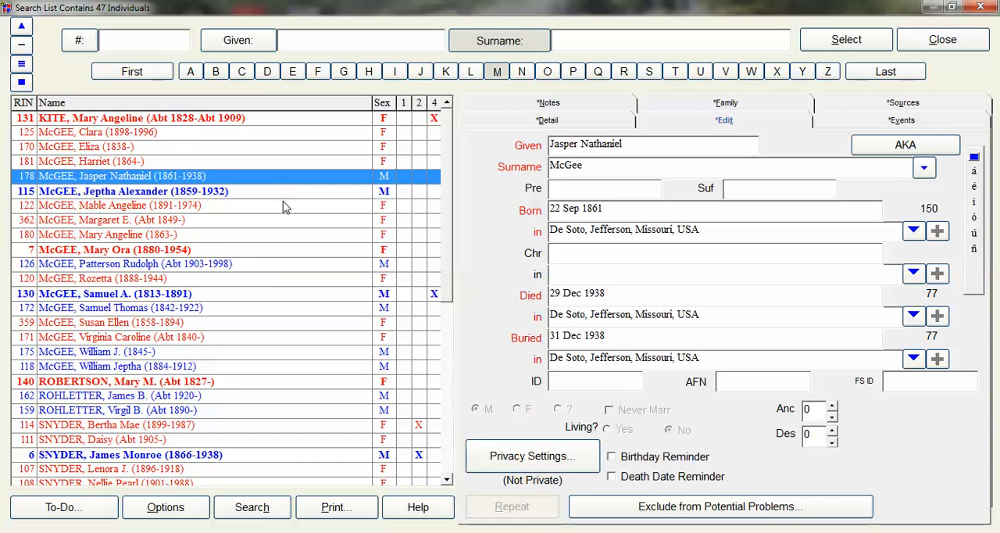
pyautogui.click(117, 204)
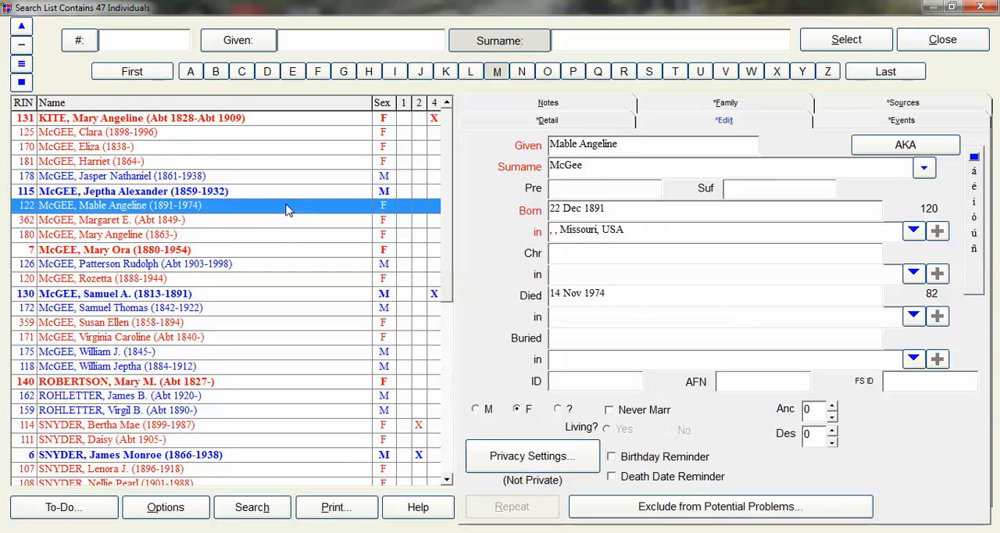
pyautogui.click(109, 219)
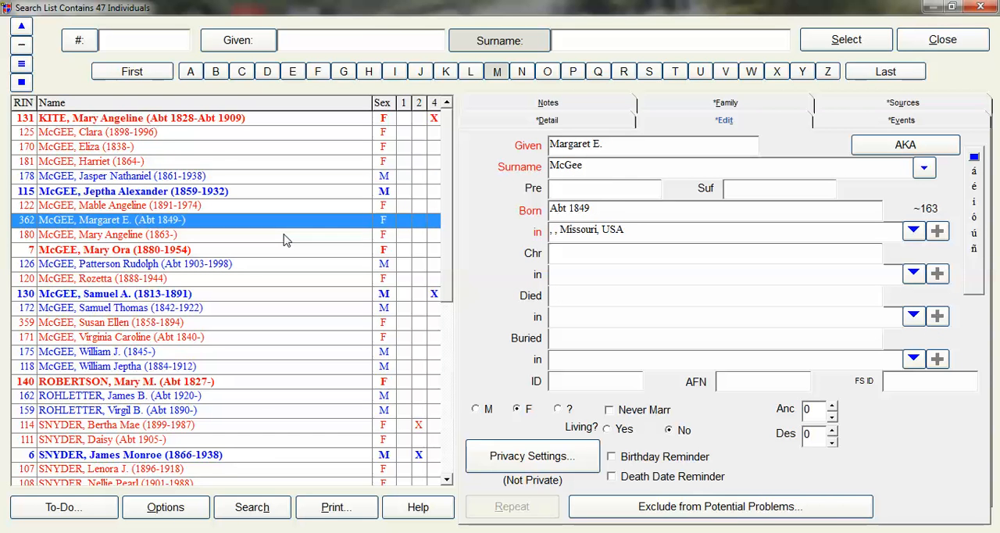
pyautogui.click(106, 235)
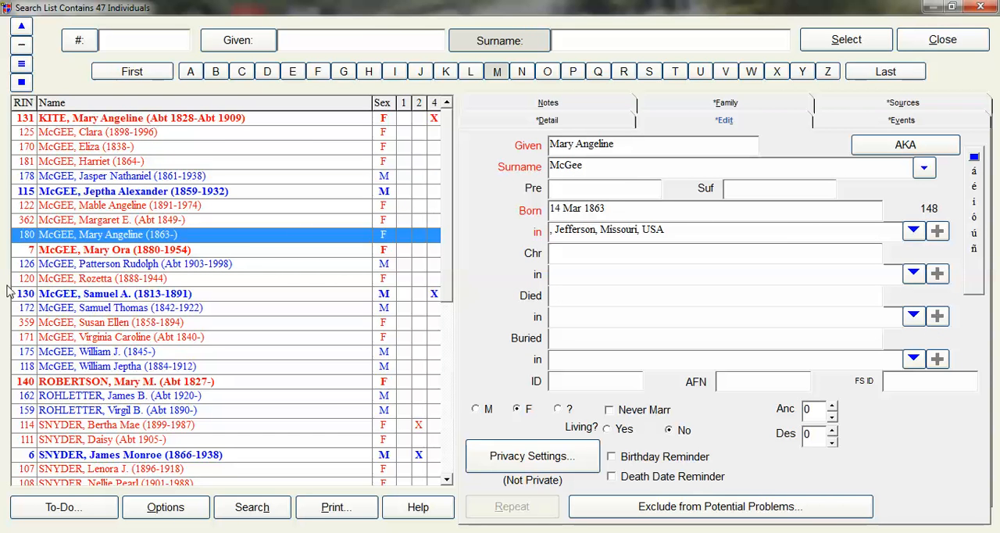